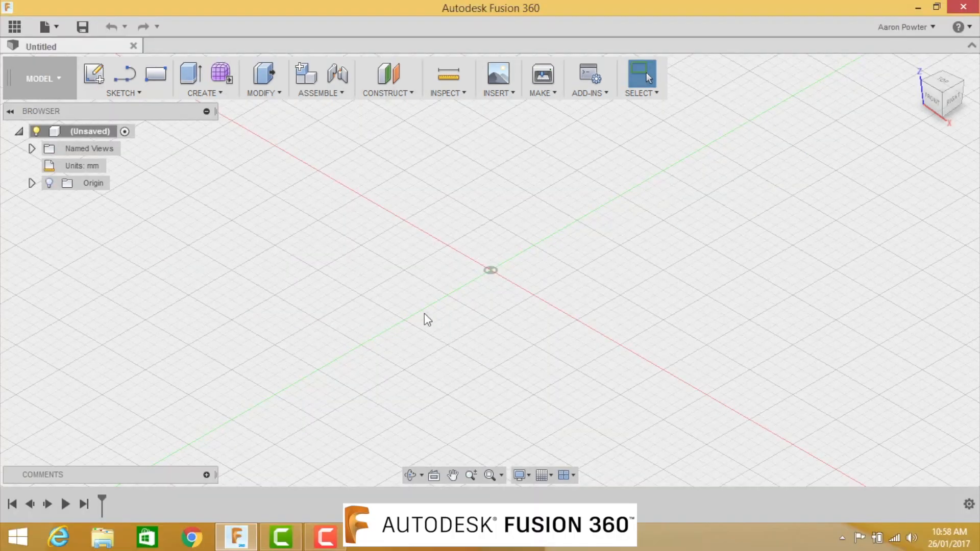
mouse_move(442, 314)
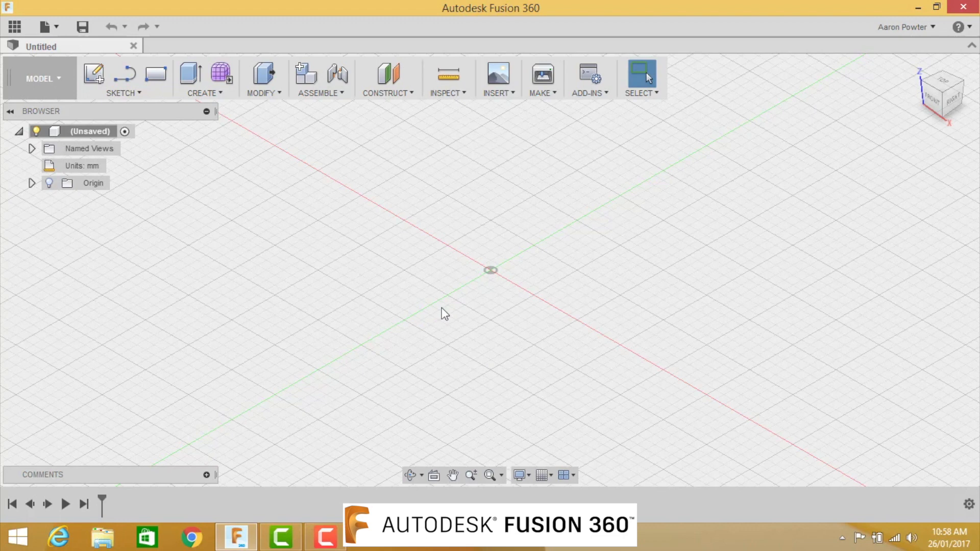
mouse_move(340, 253)
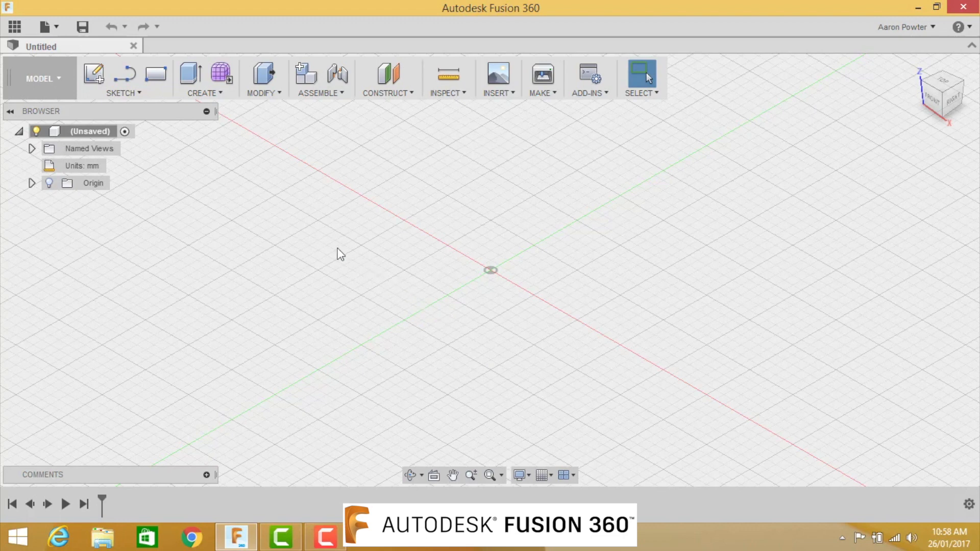
mouse_move(94, 73)
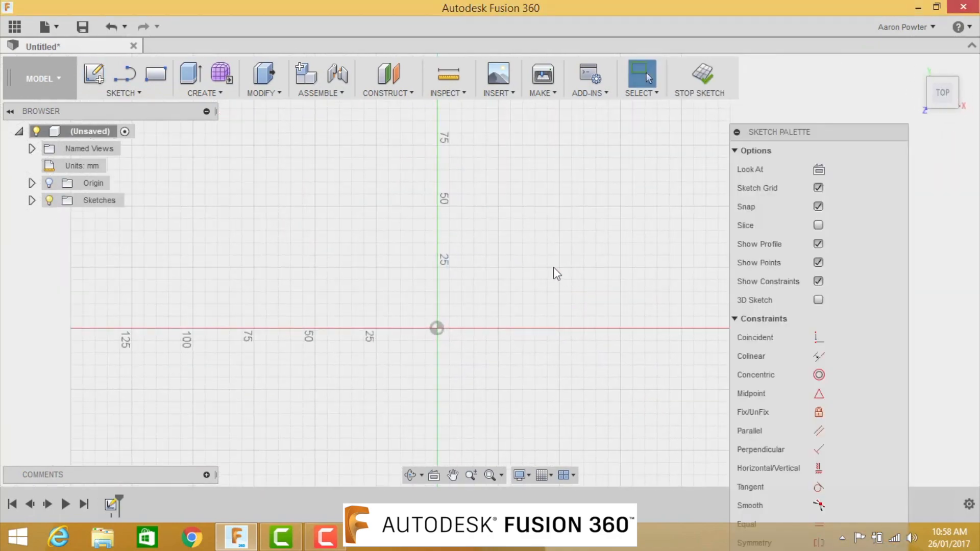
mouse_move(539, 266)
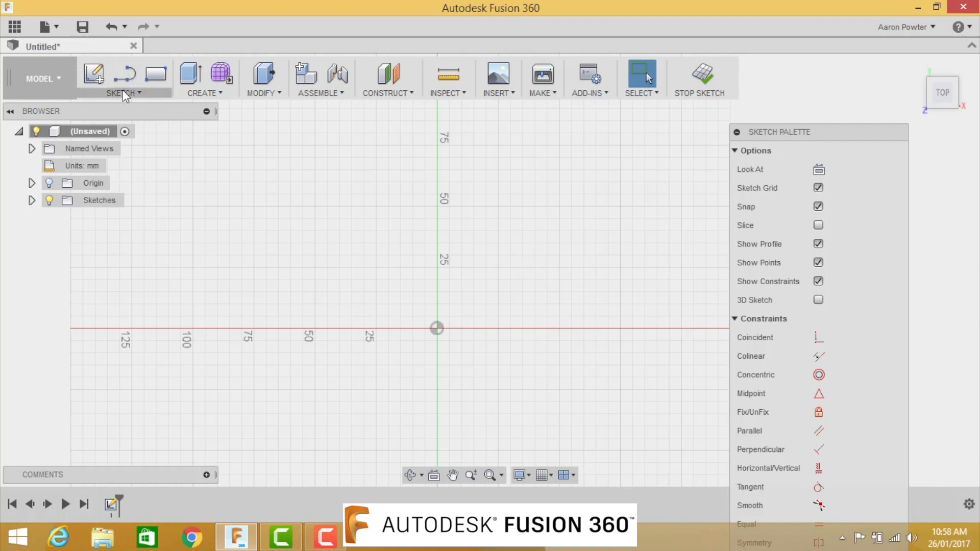
Draw a centre-diameter circle at the origin with an 80 mm diameter.
left_click(123, 92)
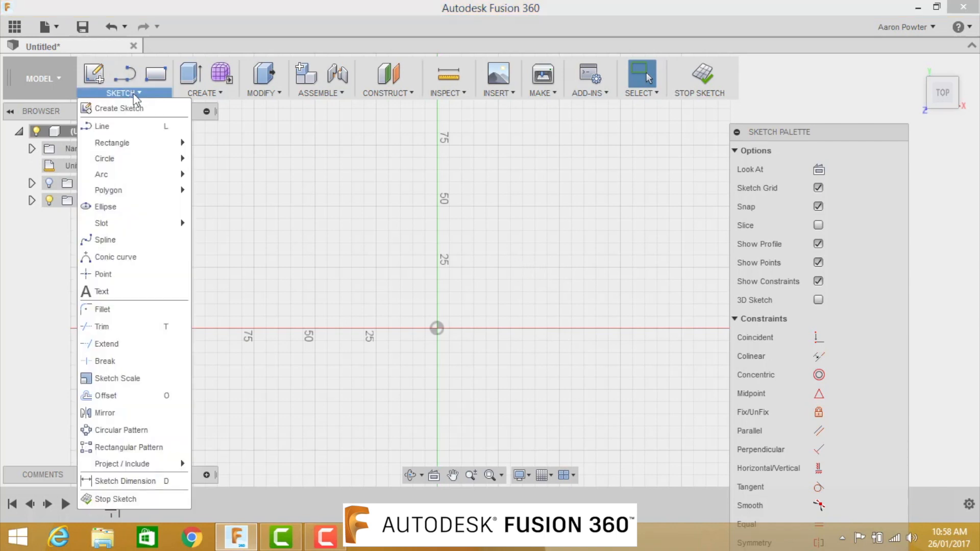
mouse_move(111, 142)
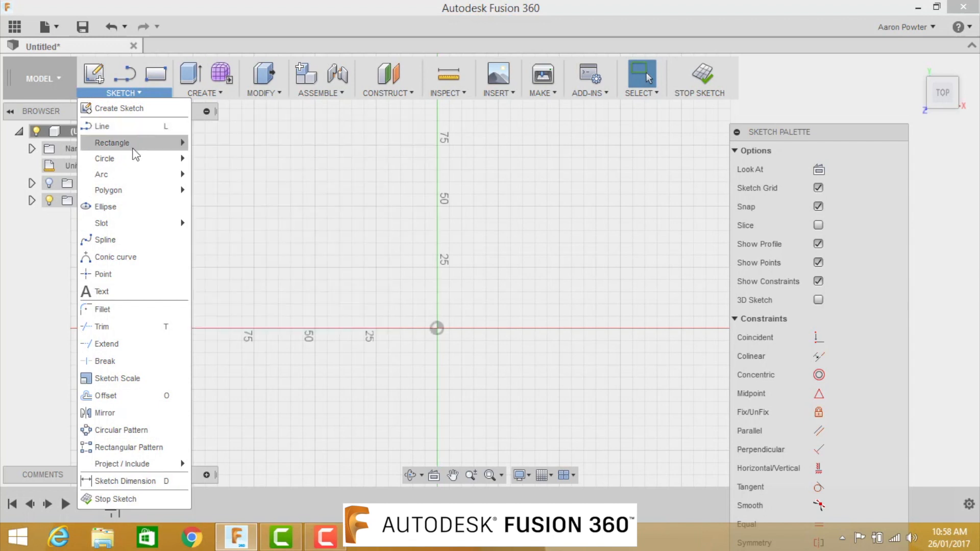
left_click(419, 250)
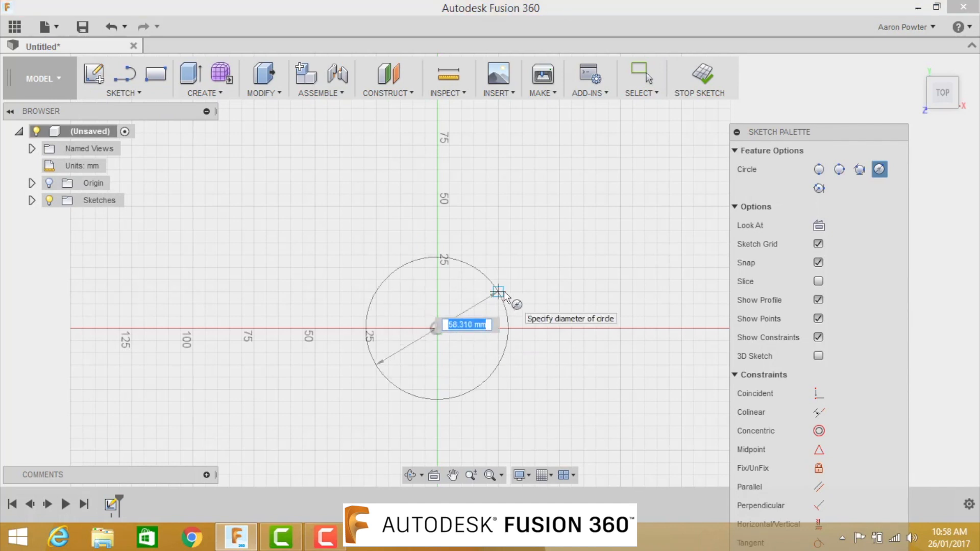
type("8")
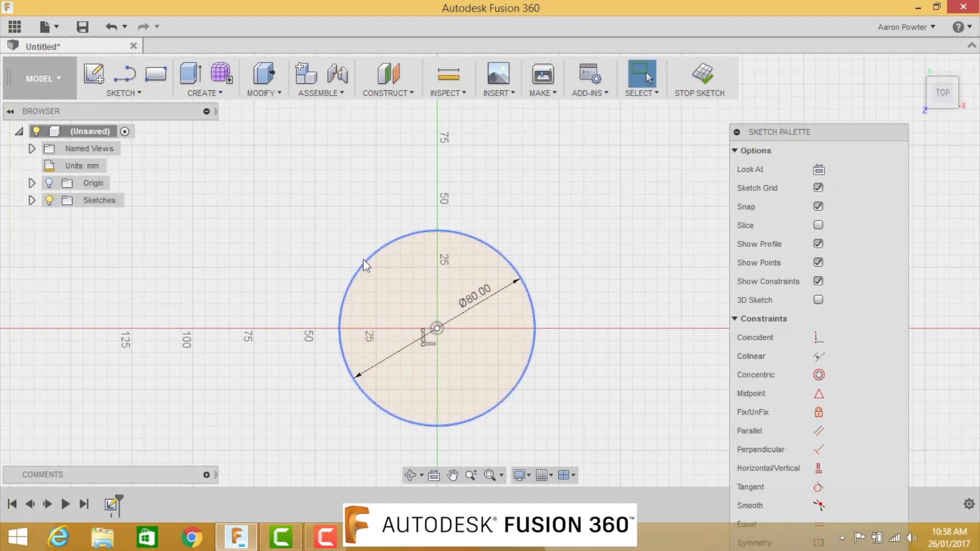
mouse_move(247, 183)
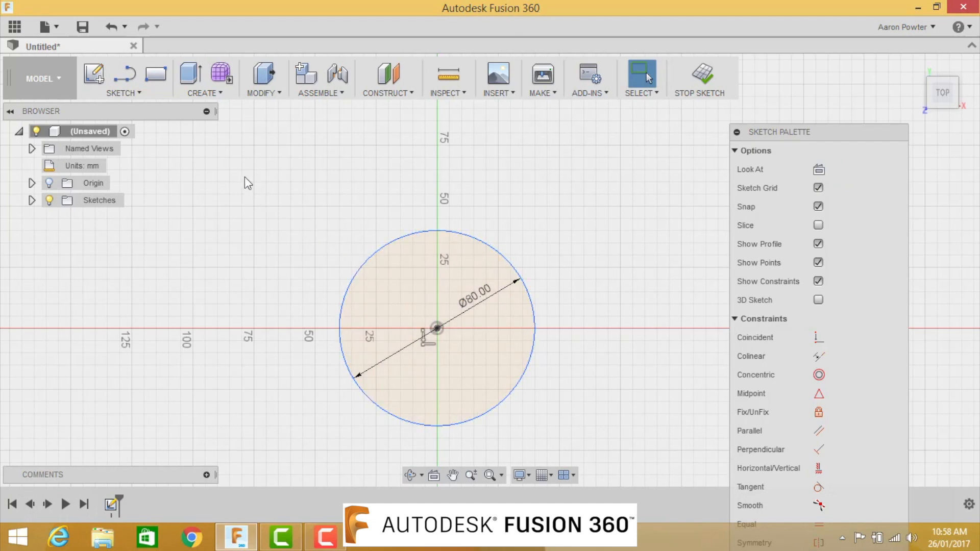
Extrude the 80 mm circle profile 40 mm into a new solid cylinder body.
left_click(205, 78)
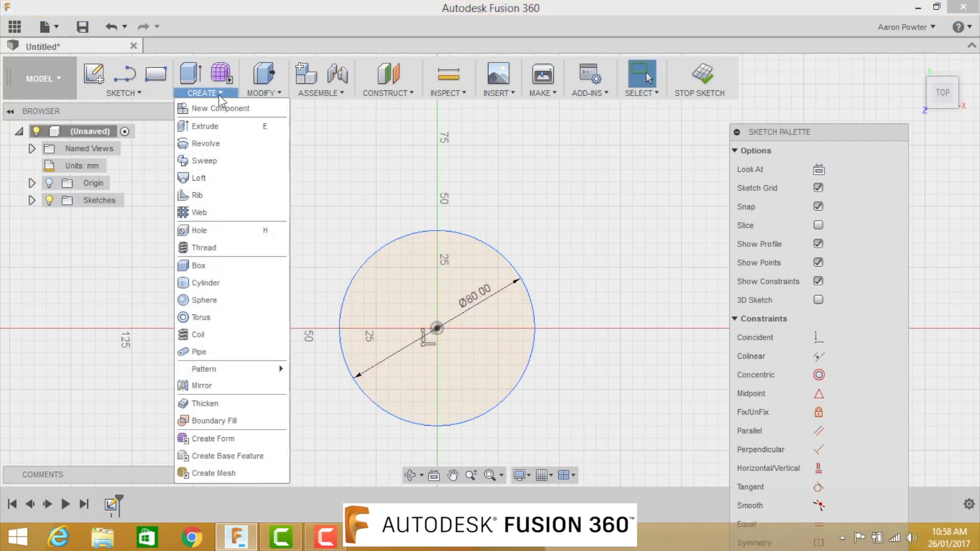
mouse_move(206, 125)
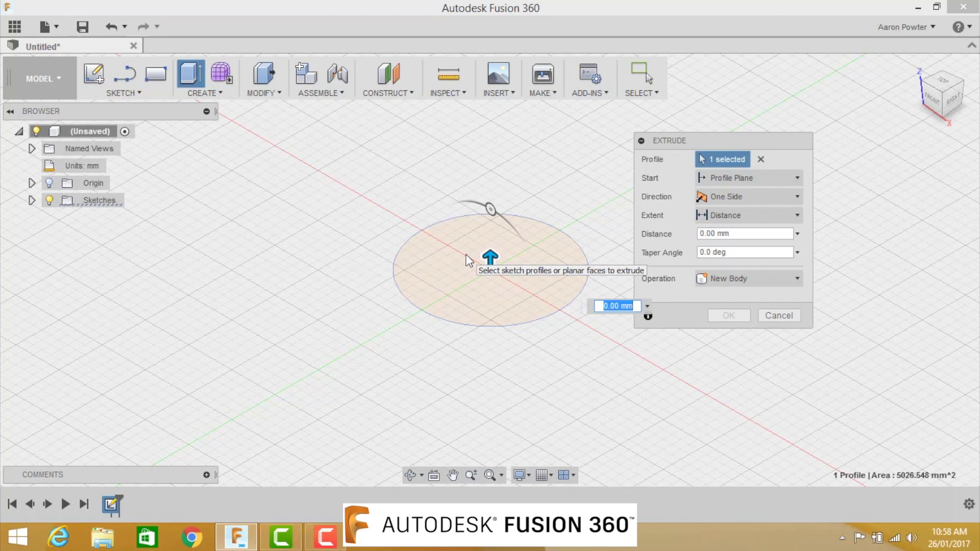
type("40")
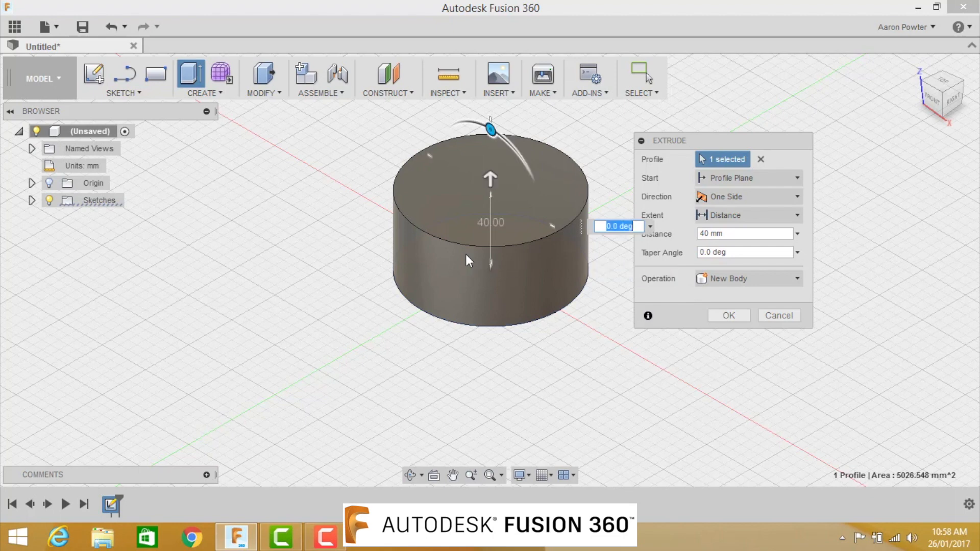
left_click(729, 315)
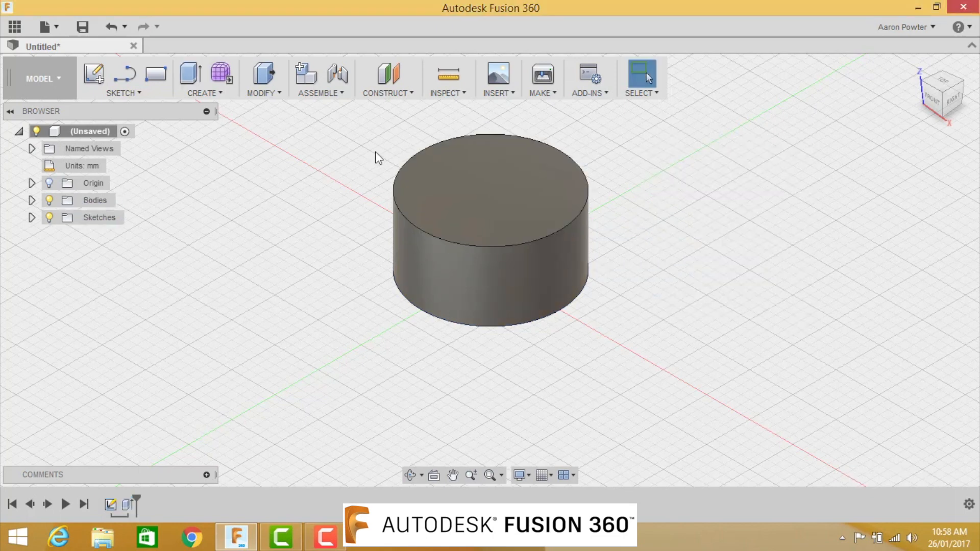
mouse_move(385, 123)
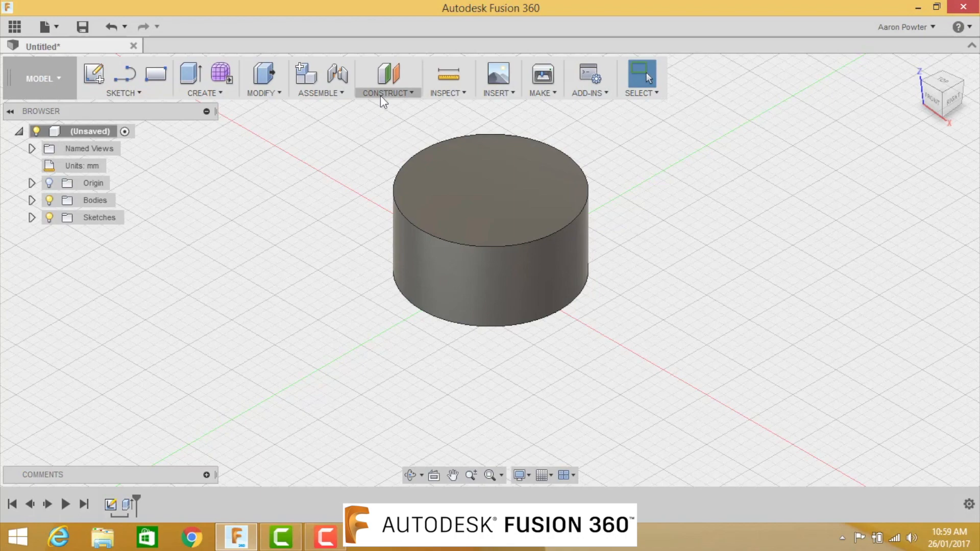
Create Plane1, a construction plane offset 15 mm from the cylinder's top face.
left_click(387, 76)
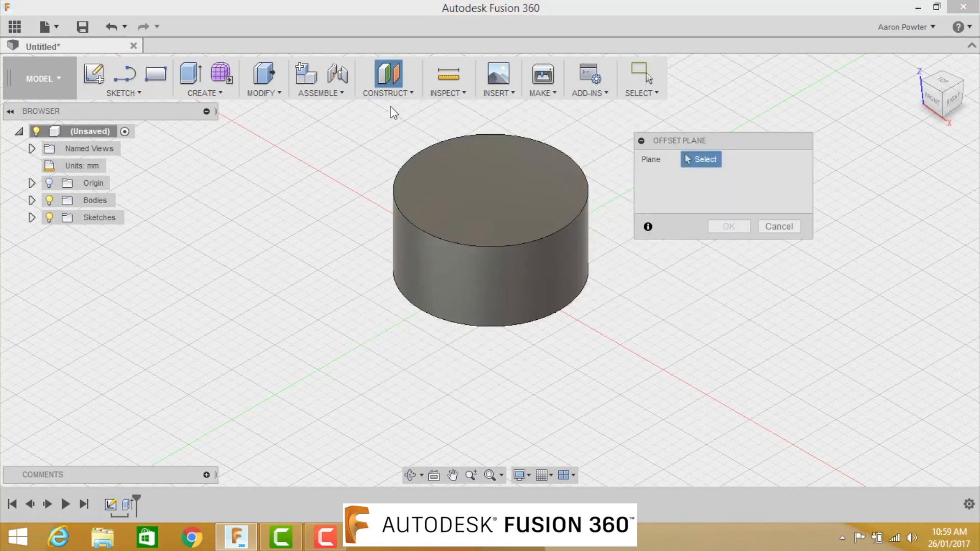
left_click(409, 303)
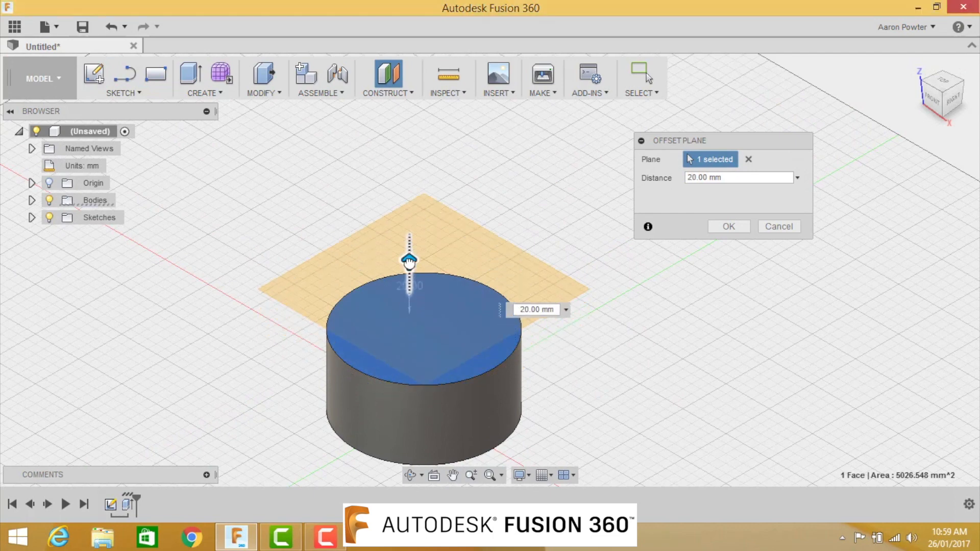
left_click(738, 177)
type("15")
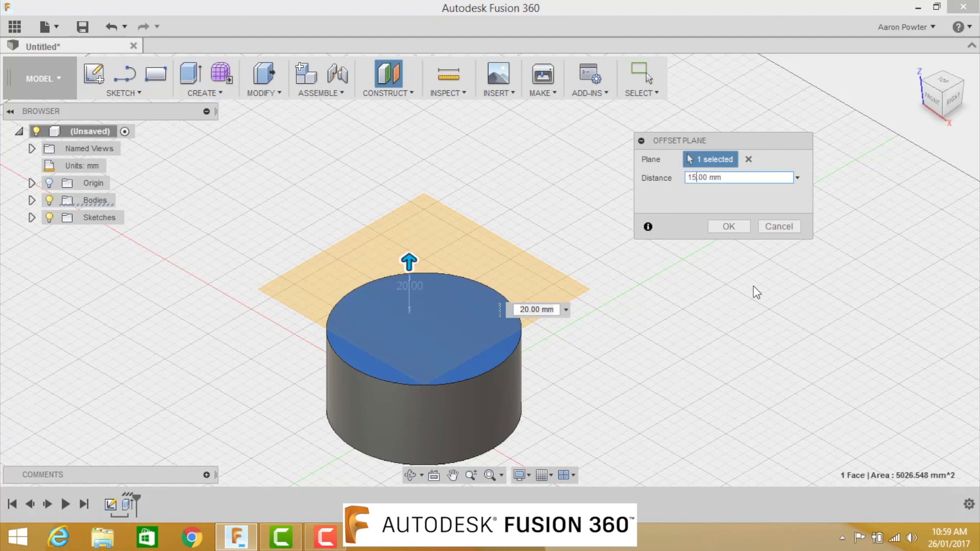
left_click(727, 226)
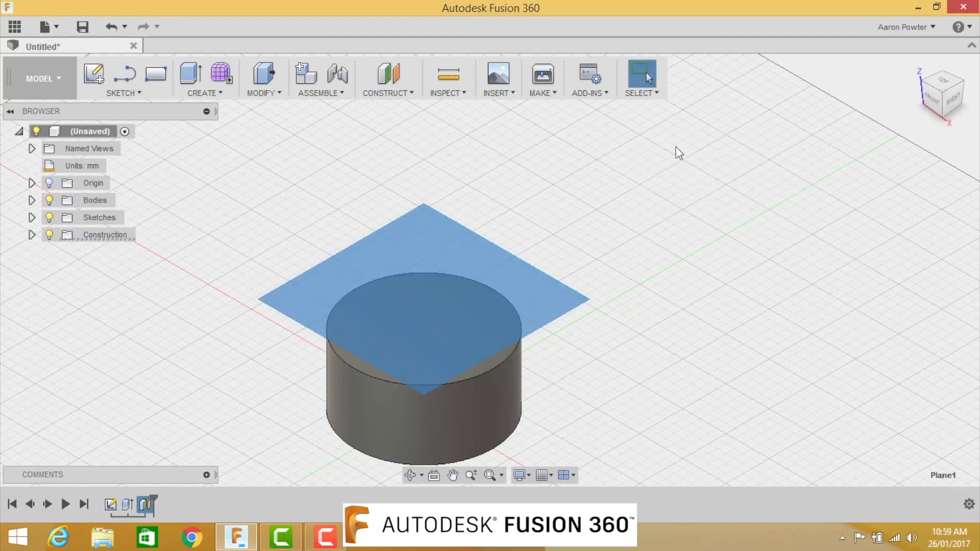
mouse_move(552, 206)
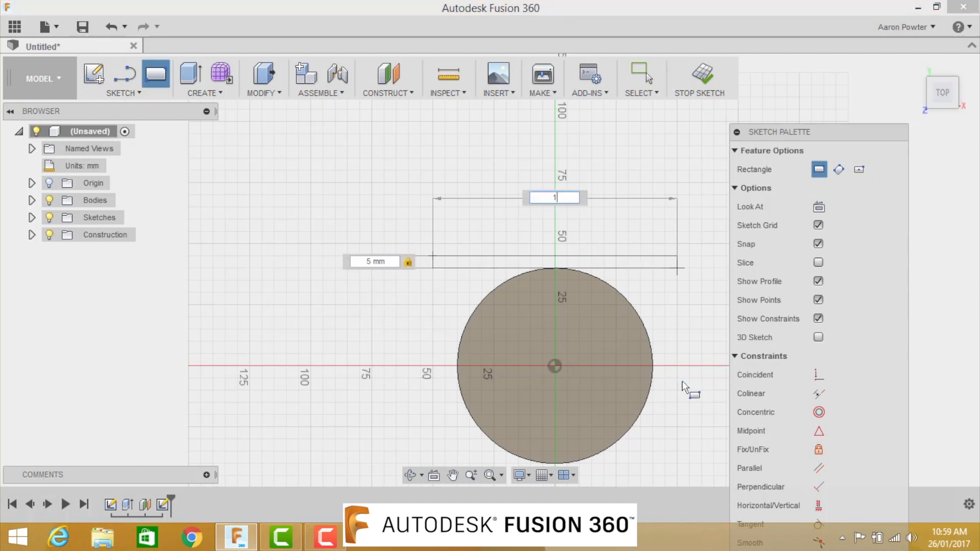
Draw a 100 × 50 mm rectangle on Plane1, centred sideways and dimensioned 5 mm below centre.
type("100")
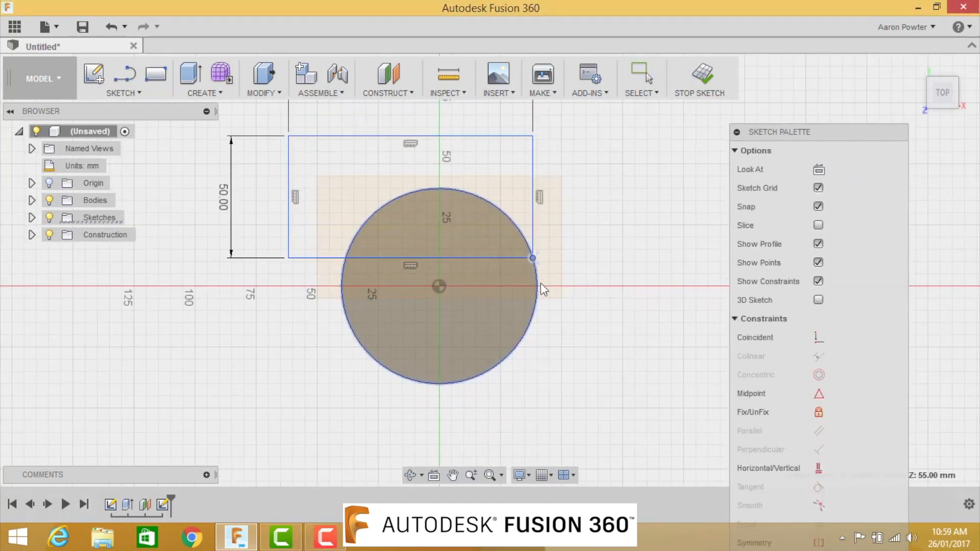
left_click_drag(532, 258, 549, 311)
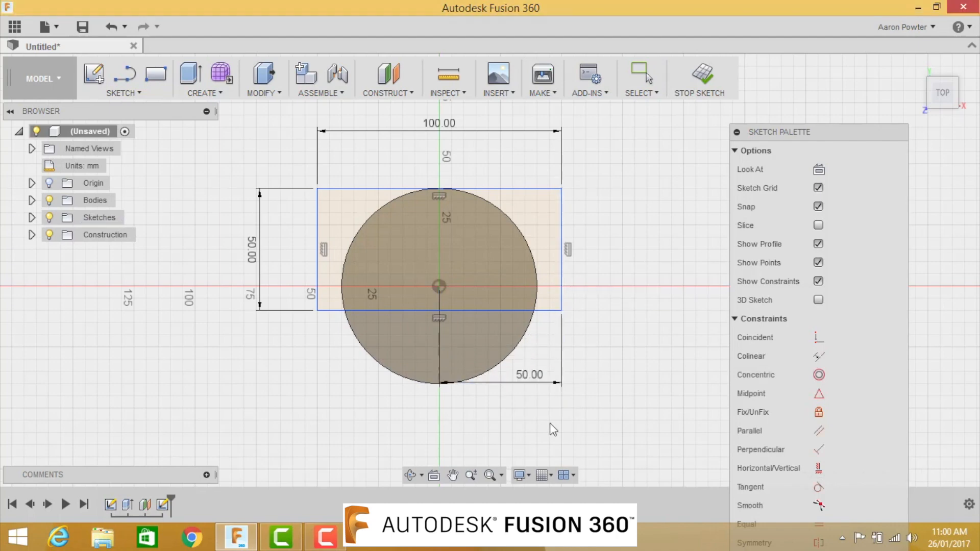
mouse_move(542, 435)
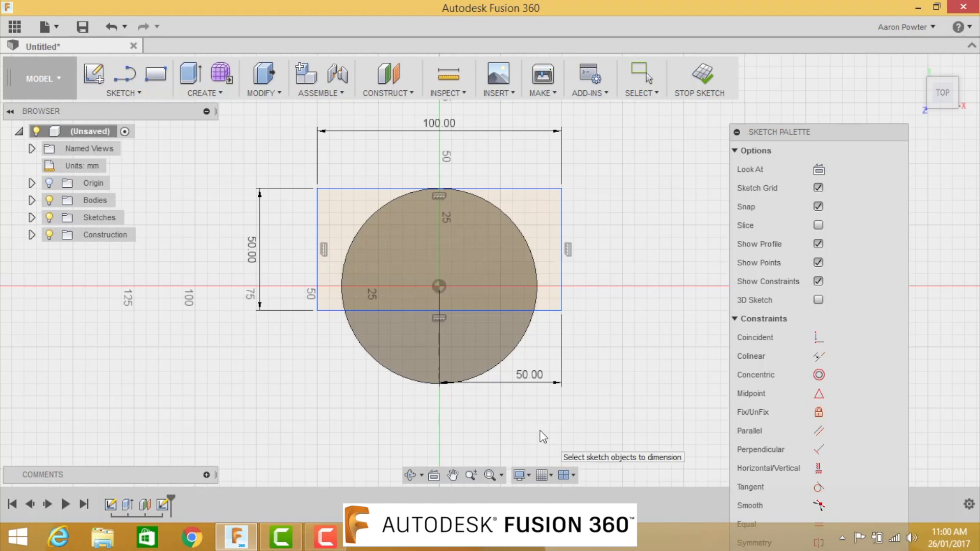
left_click(122, 92)
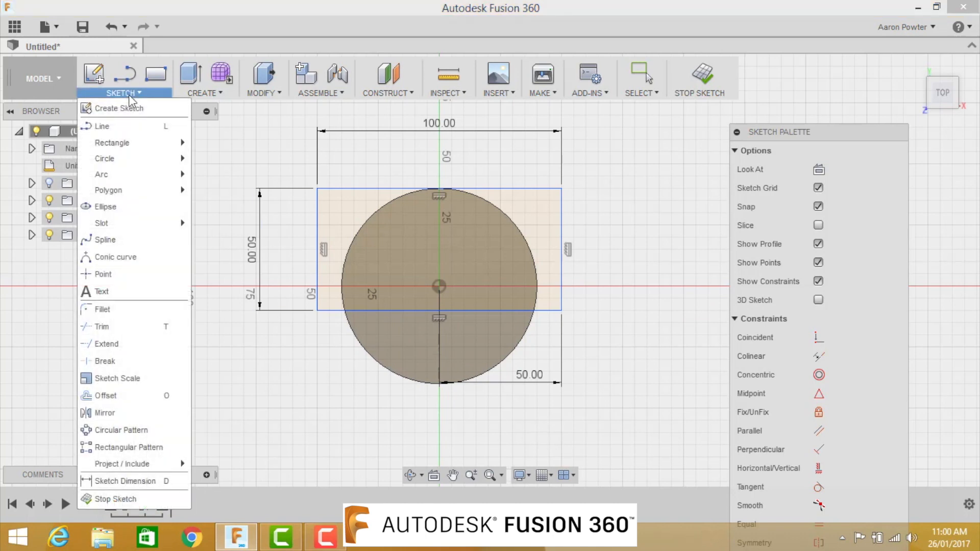
mouse_move(125, 480)
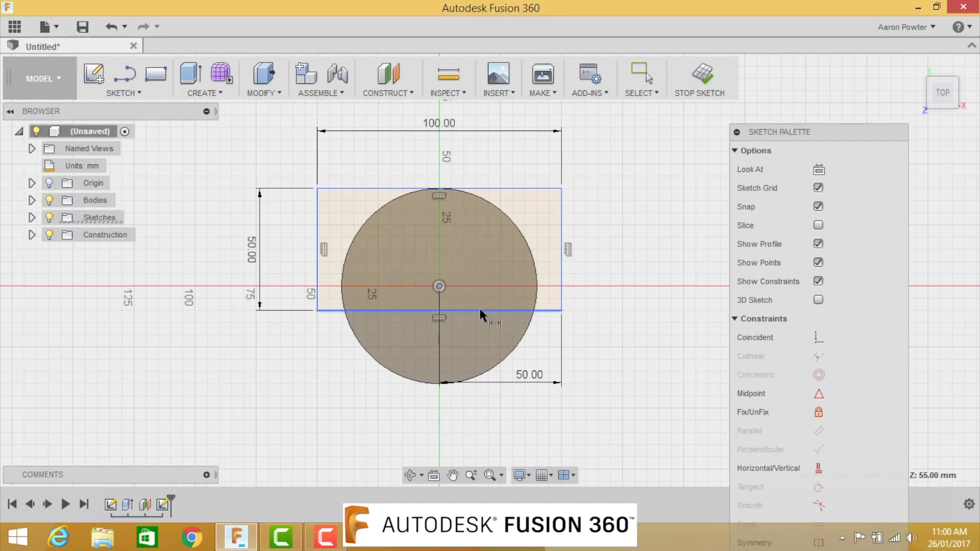
left_click(439, 285)
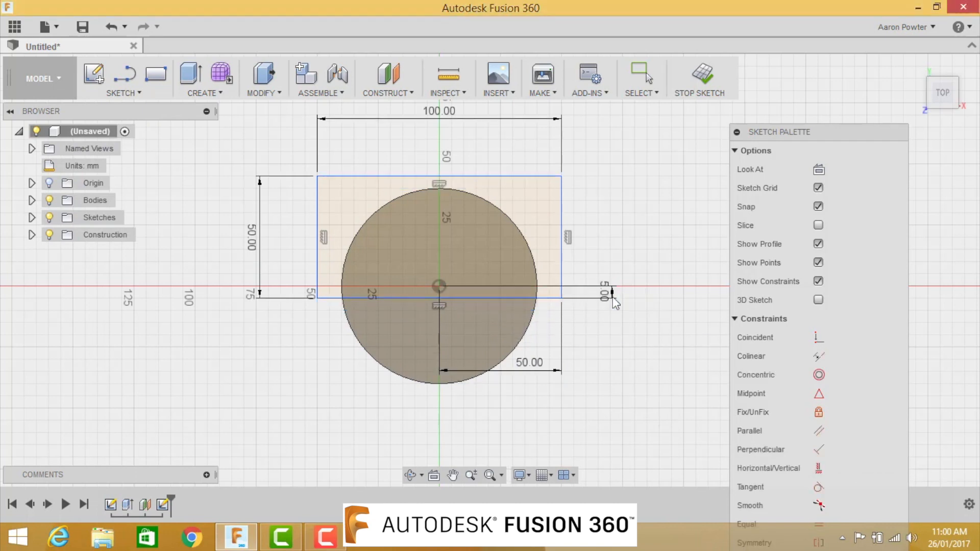
mouse_move(614, 342)
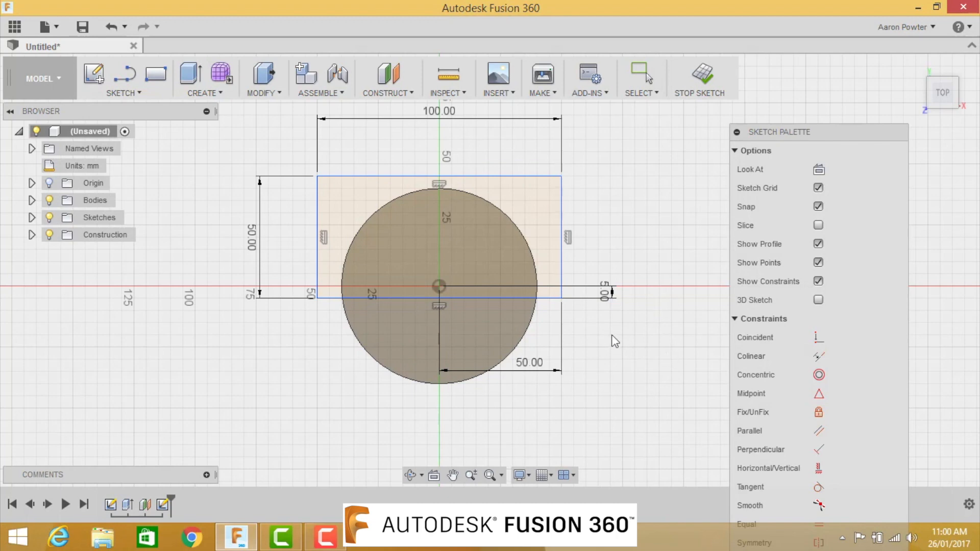
mouse_move(669, 370)
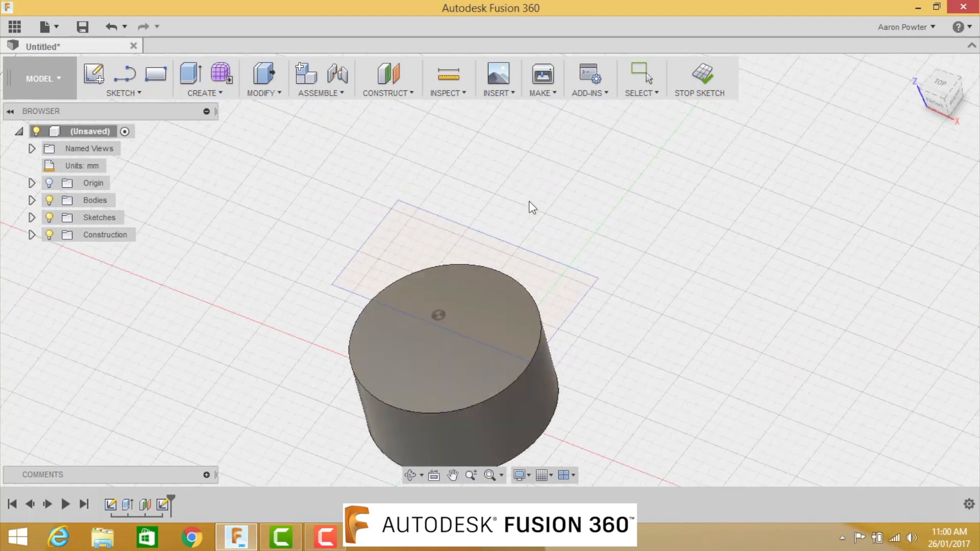
Extrude the 100 × 50 mm rectangle upward as a new body above the cylinder.
left_click(204, 79)
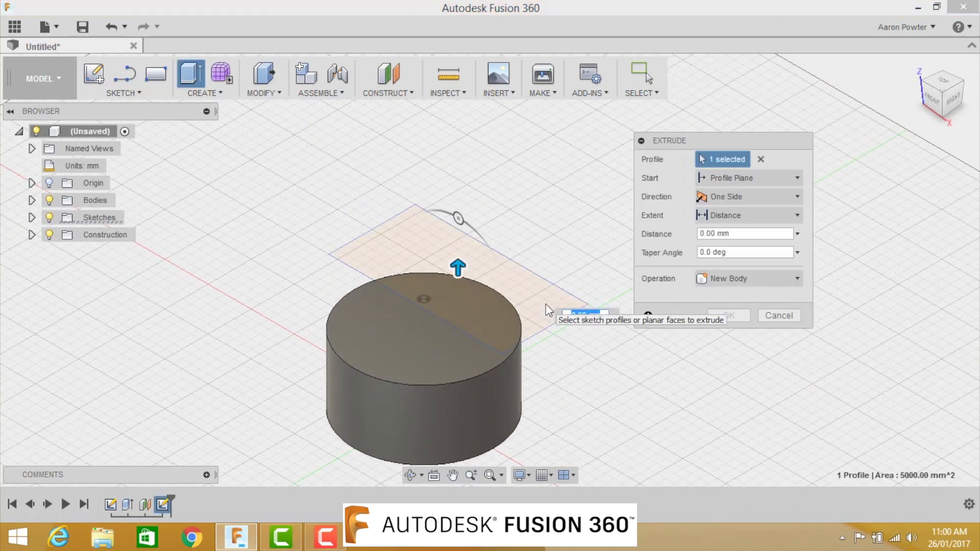
left_click_drag(458, 267, 458, 209)
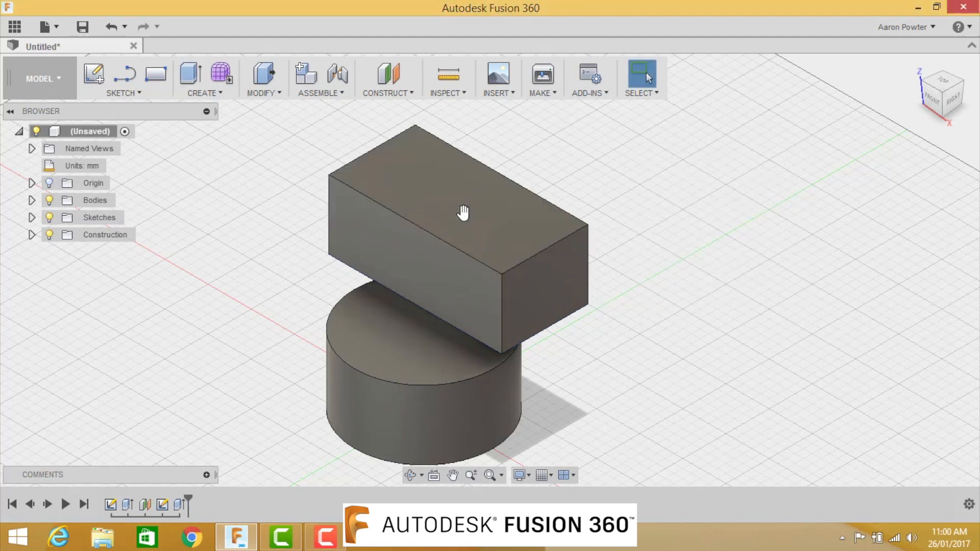
mouse_move(649, 164)
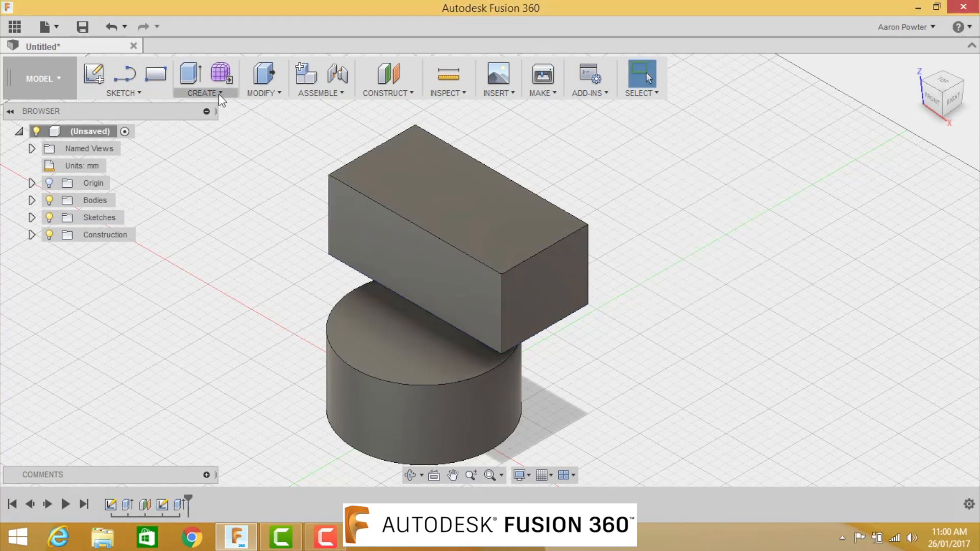
Loft between the cylinder's top face and the block's bottom face using Join.
left_click(203, 78)
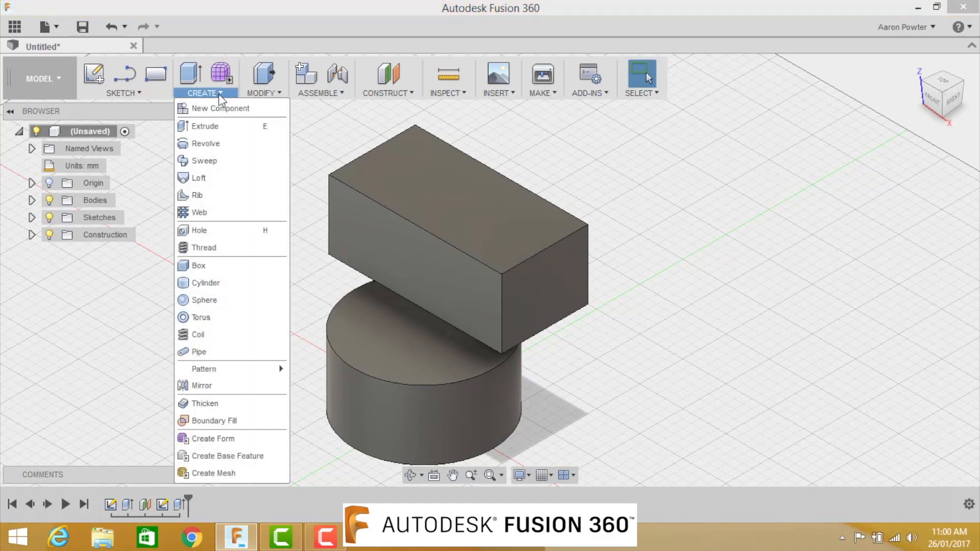
mouse_move(198, 178)
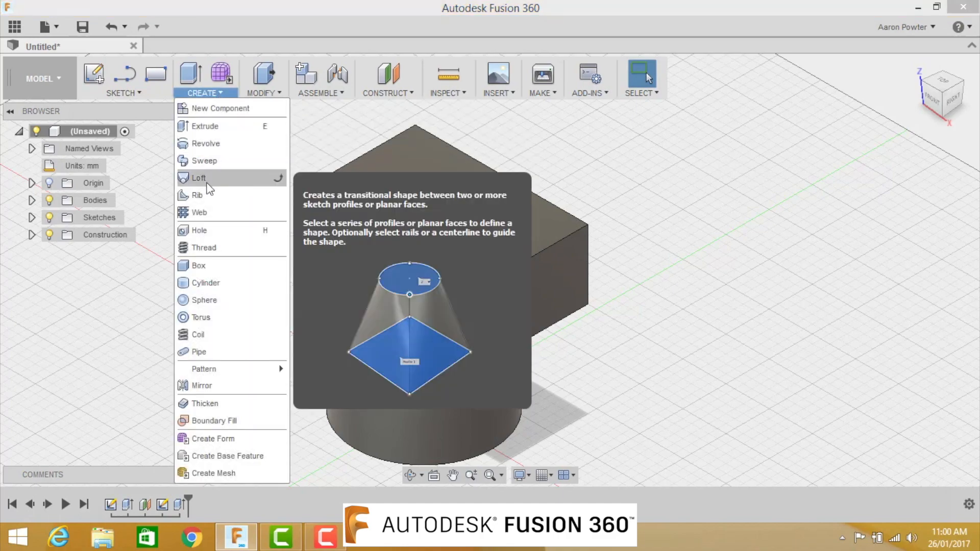
left_click(198, 178)
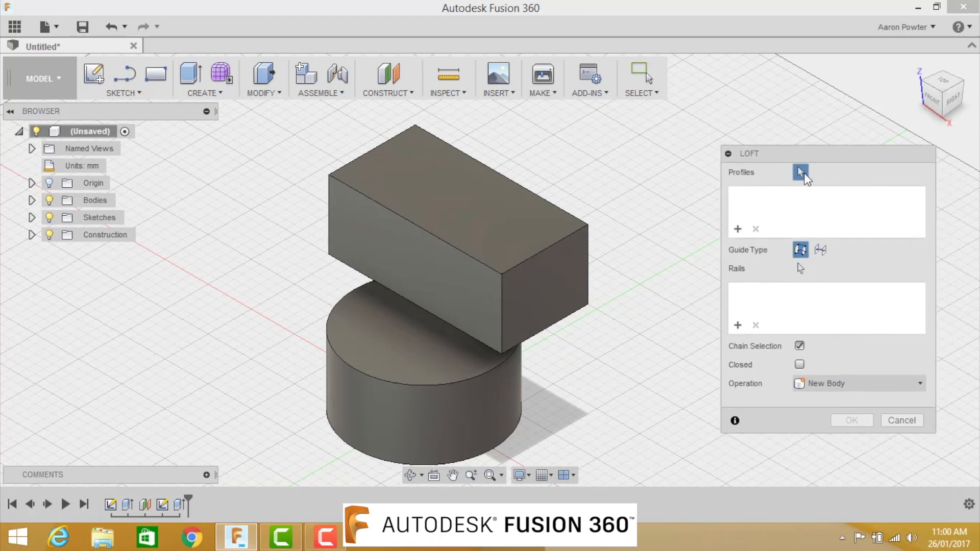
mouse_move(765, 207)
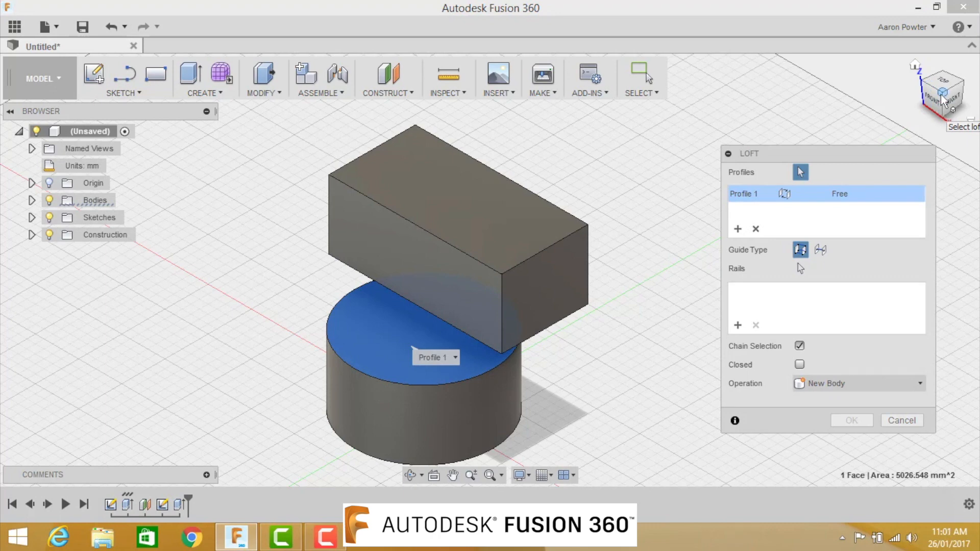
mouse_move(948, 110)
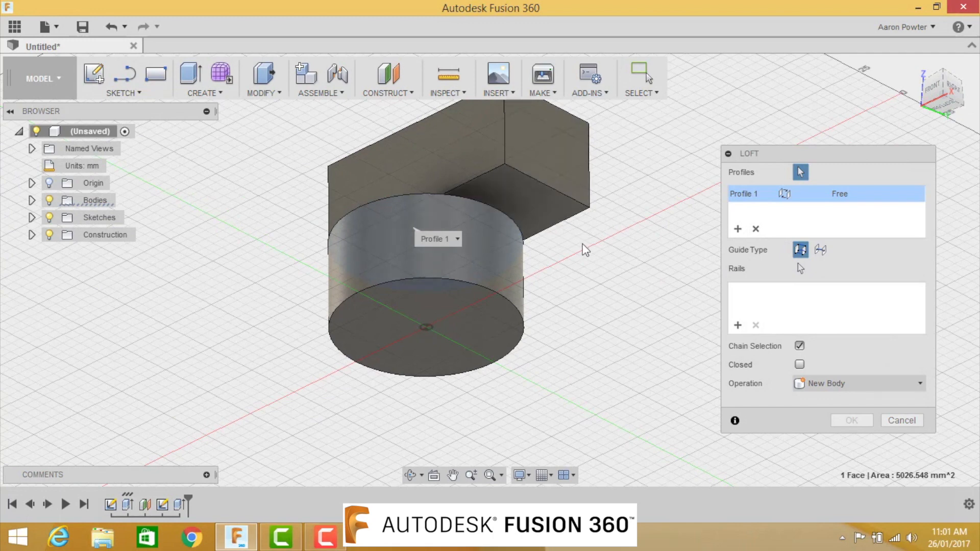
mouse_move(532, 202)
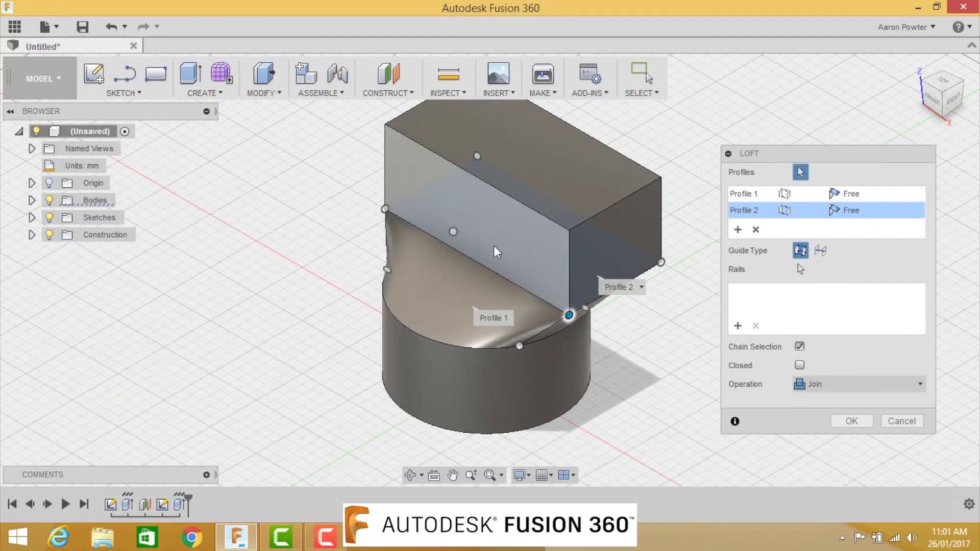
left_click(849, 421)
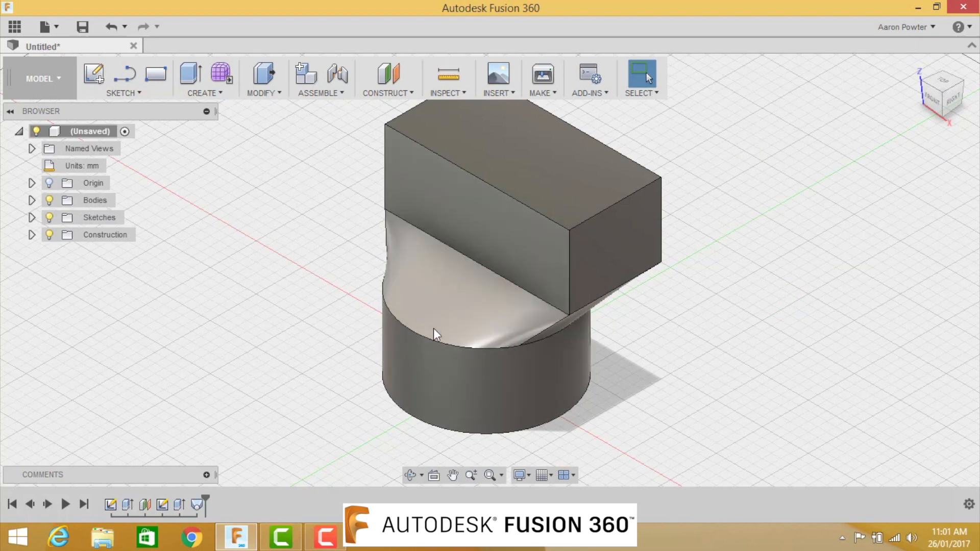
mouse_move(466, 260)
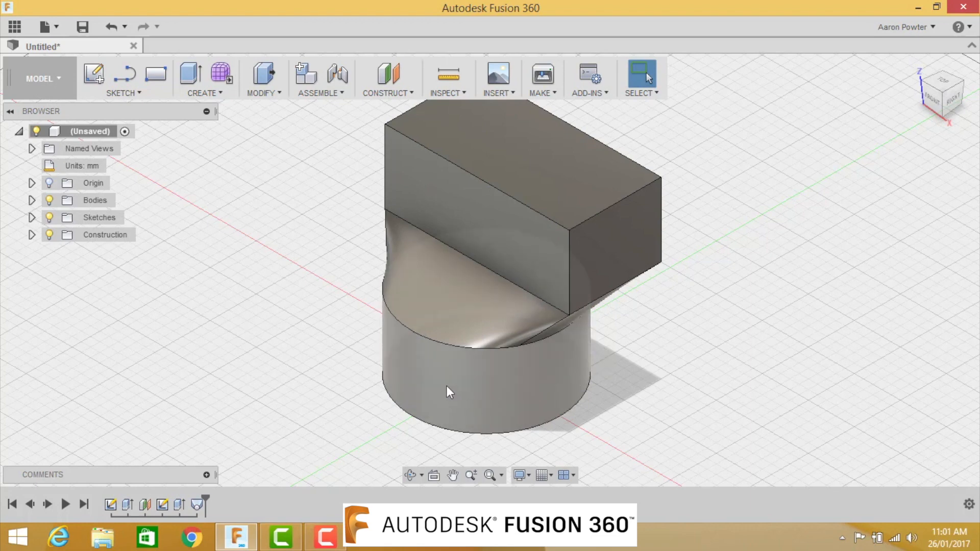
mouse_move(408, 342)
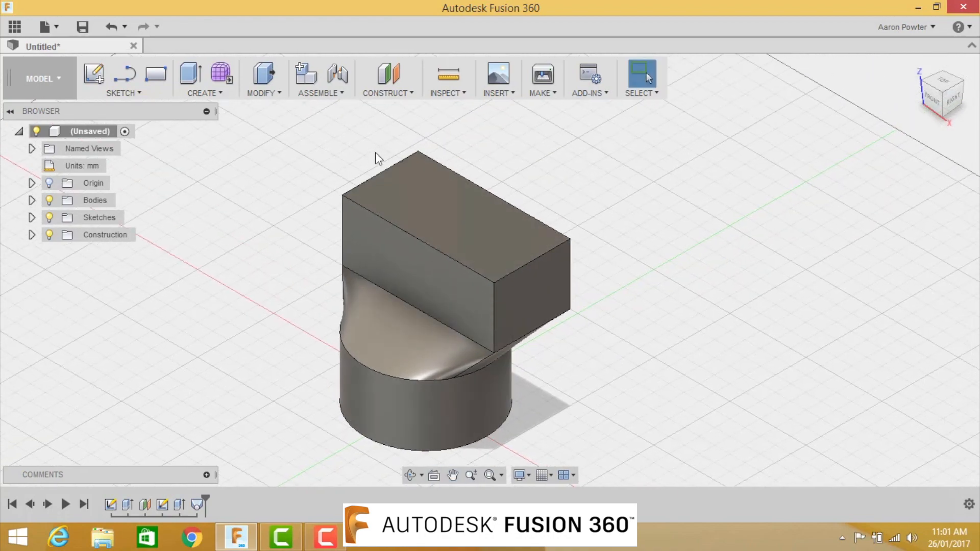
Shell the body with 1.00 mm inside thickness, removing the block's top face.
left_click(264, 78)
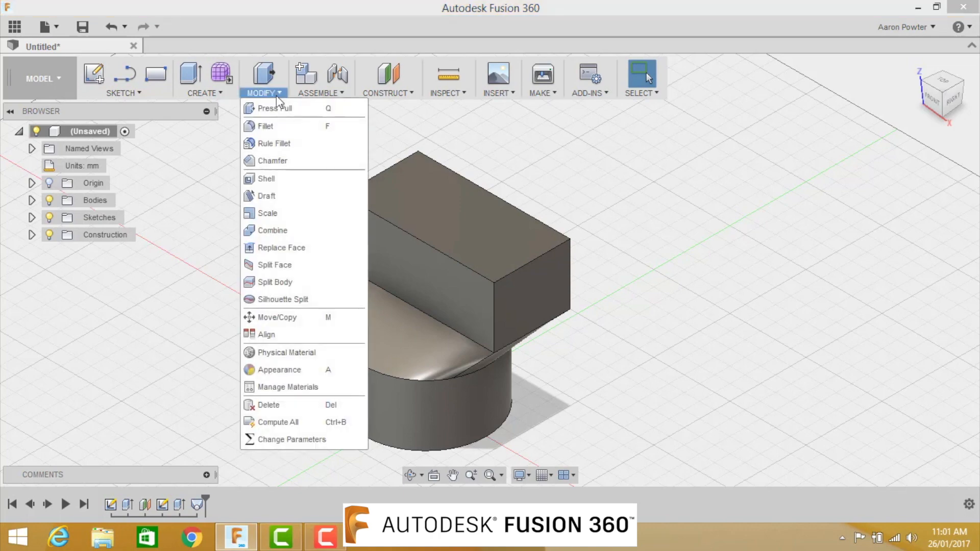
mouse_move(273, 161)
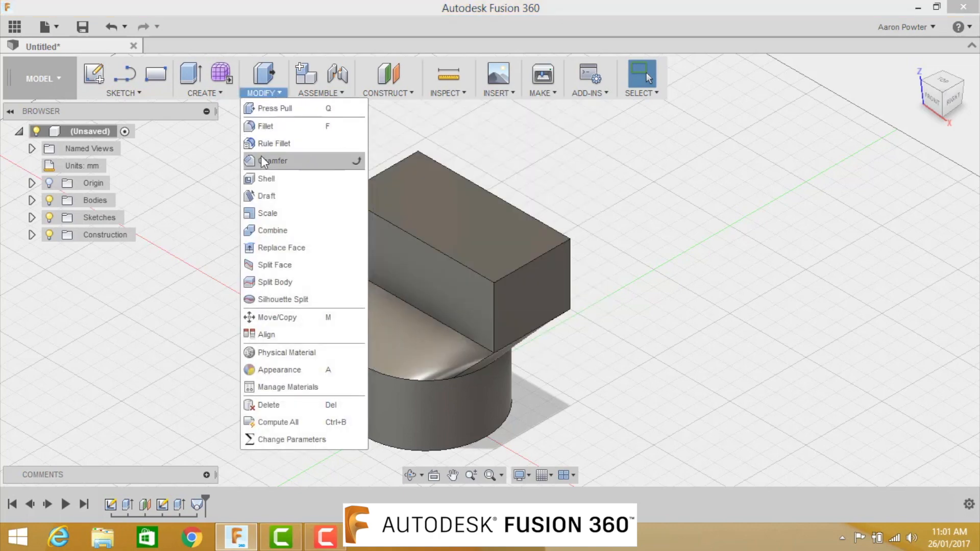
mouse_move(265, 179)
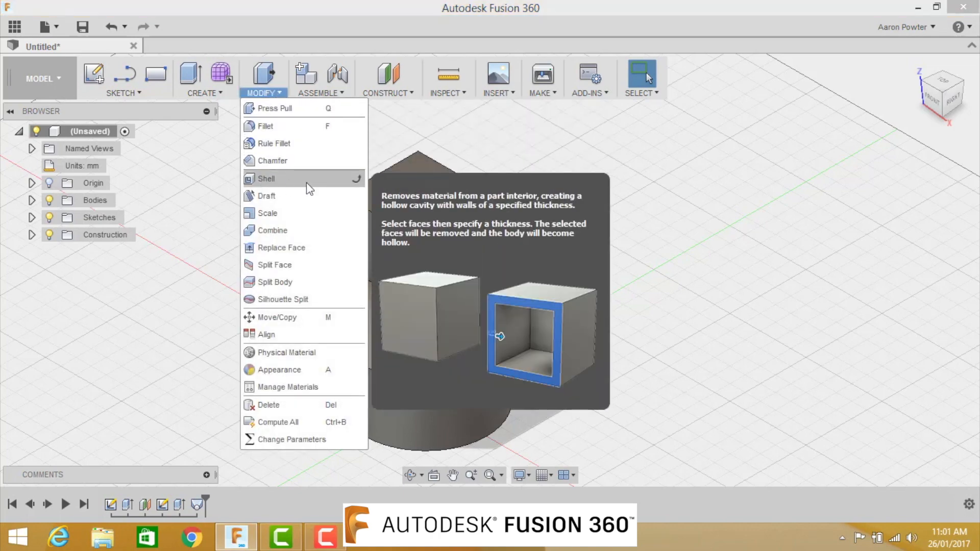
left_click(266, 179)
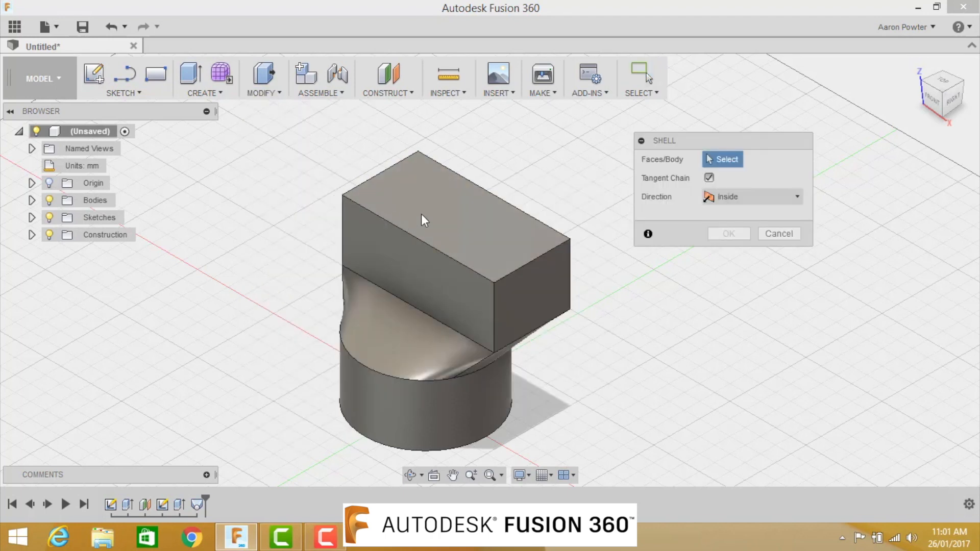
left_click(426, 219)
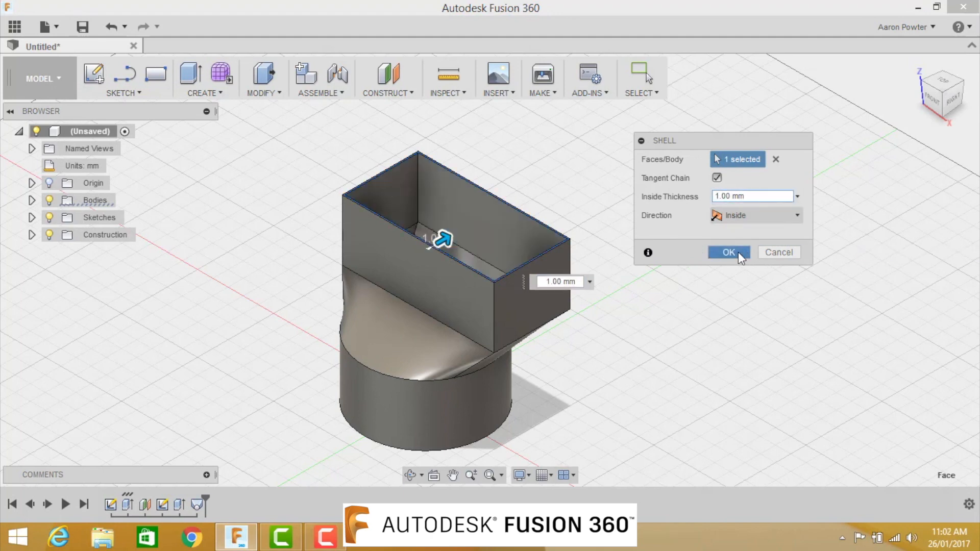
left_click(727, 253)
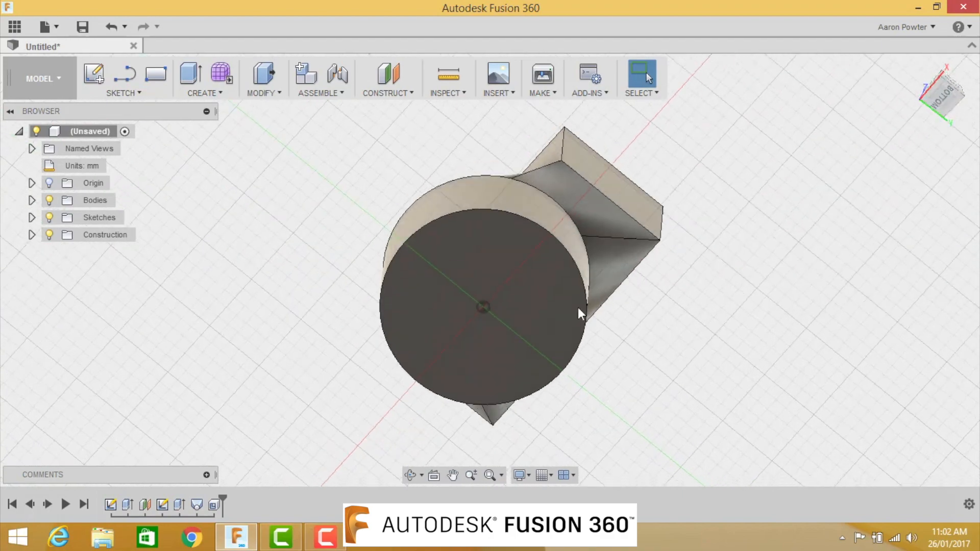
Sketch a 78 mm circle just inside the rim on the cylinder's bottom face.
left_click(494, 265)
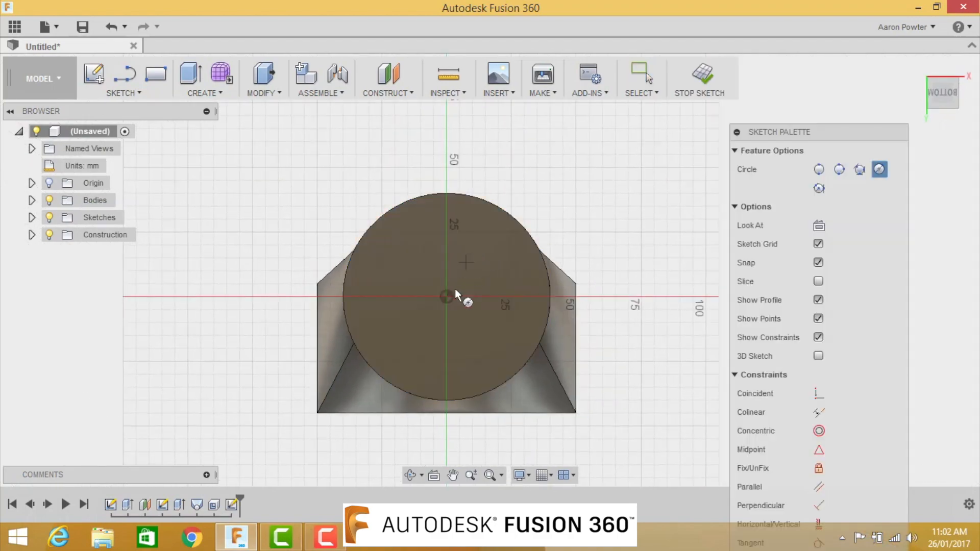
mouse_move(447, 297)
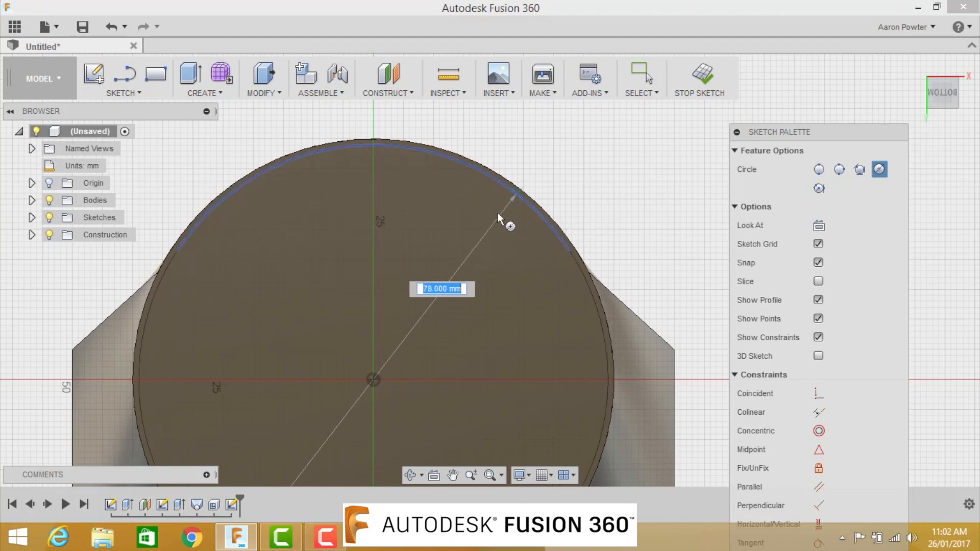
left_click_drag(510, 198, 501, 200)
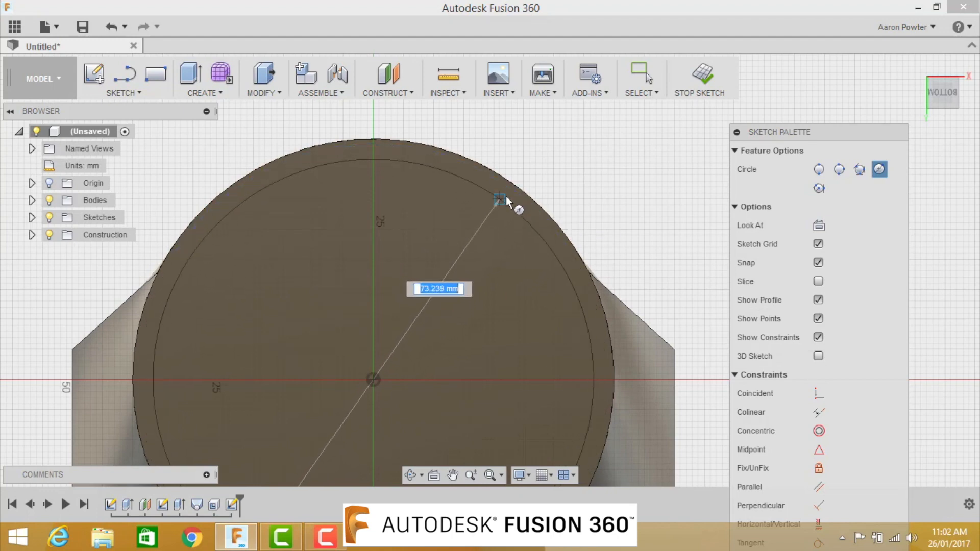
mouse_move(510, 200)
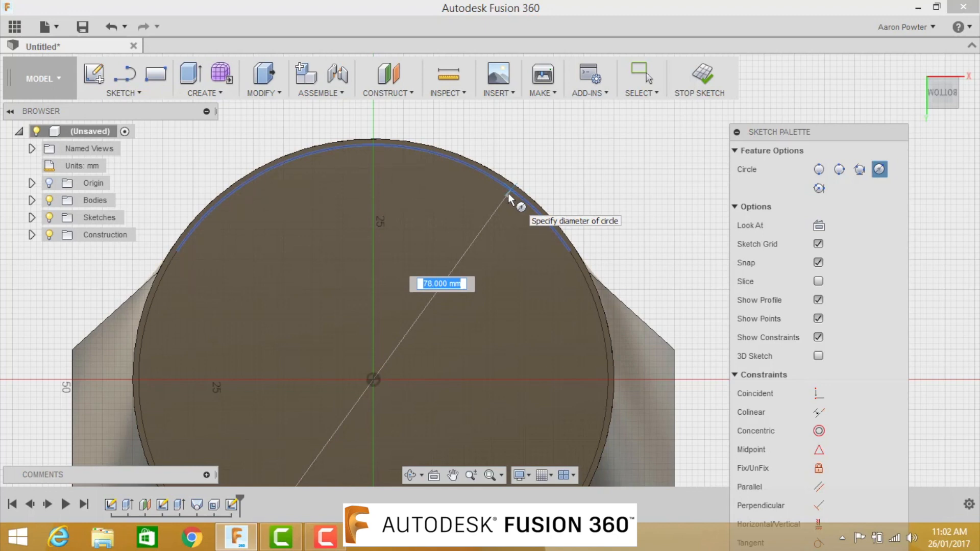
type("7")
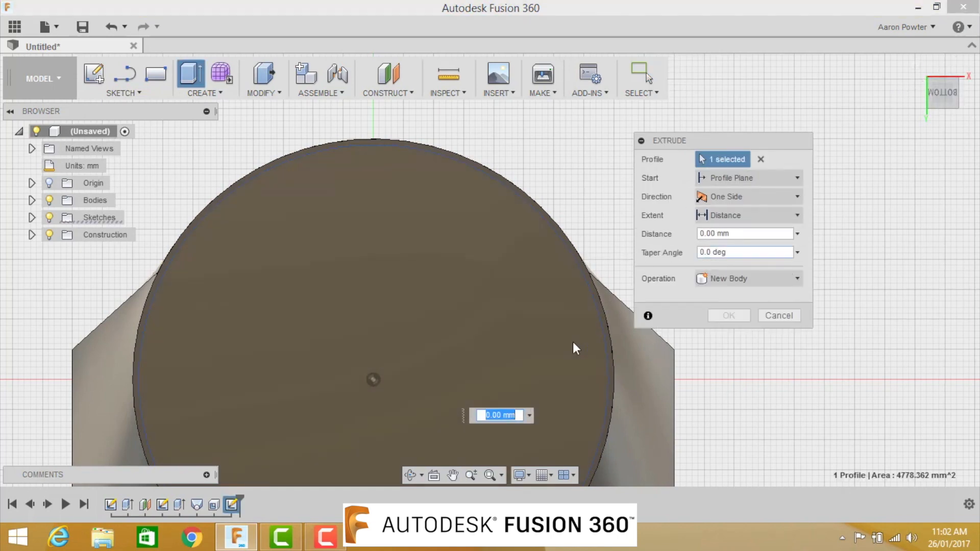
mouse_move(576, 345)
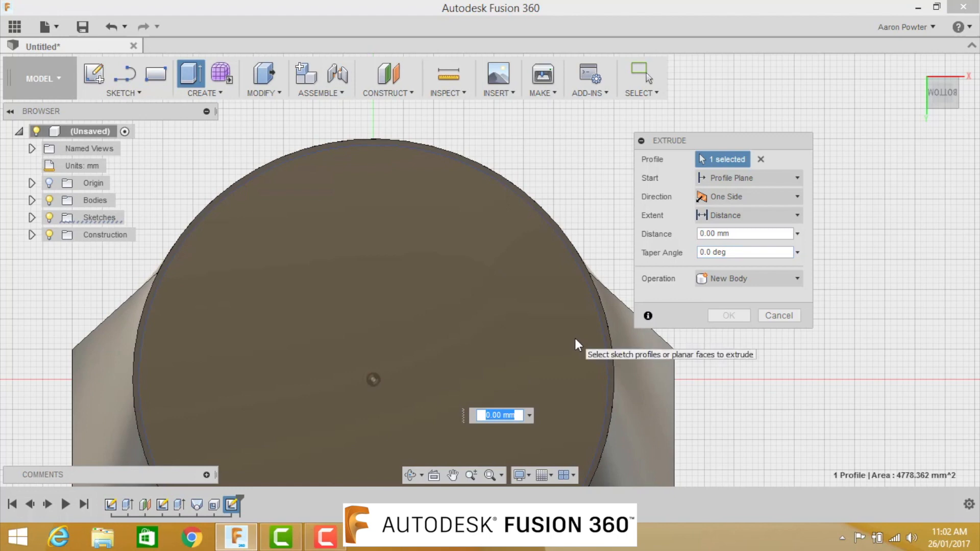
Extrude-cut the 78 mm circle -2 mm through the bottom cap.
type("-2")
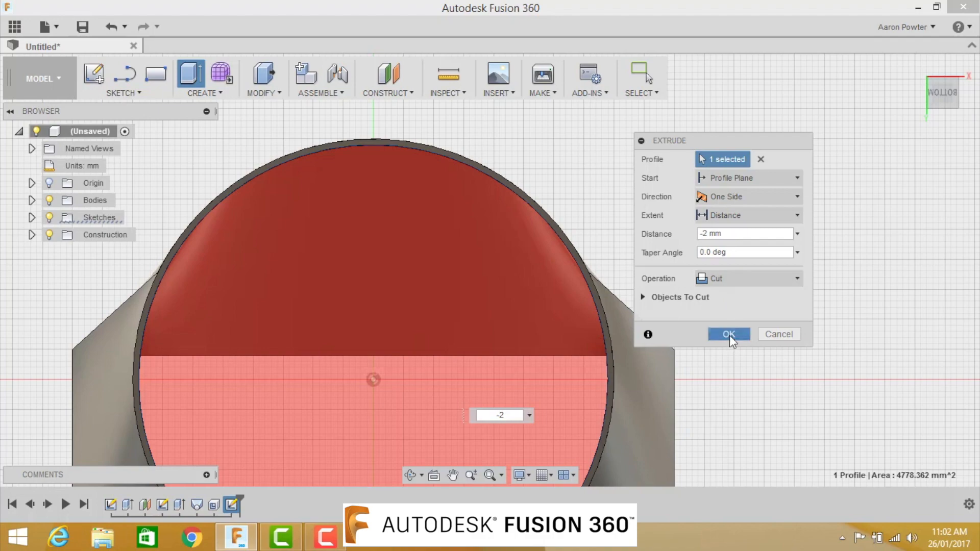
left_click(729, 333)
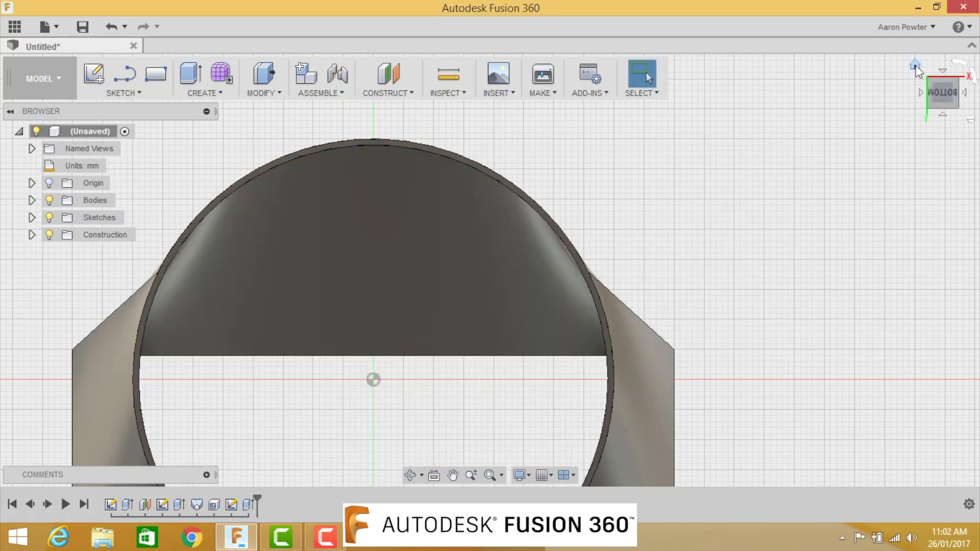
left_click_drag(373, 379, 490, 269)
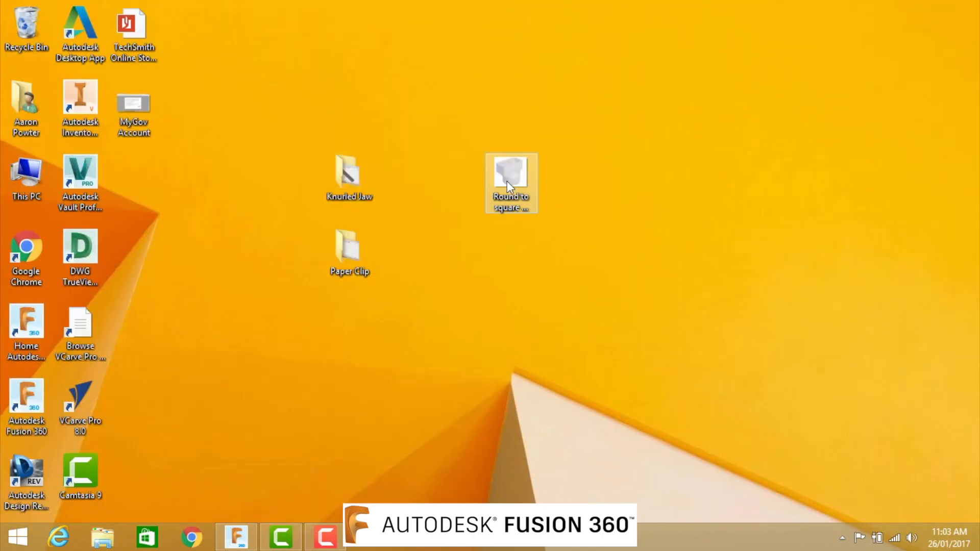
Open the 'Round to square' design file from the desktop.
double_click(511, 181)
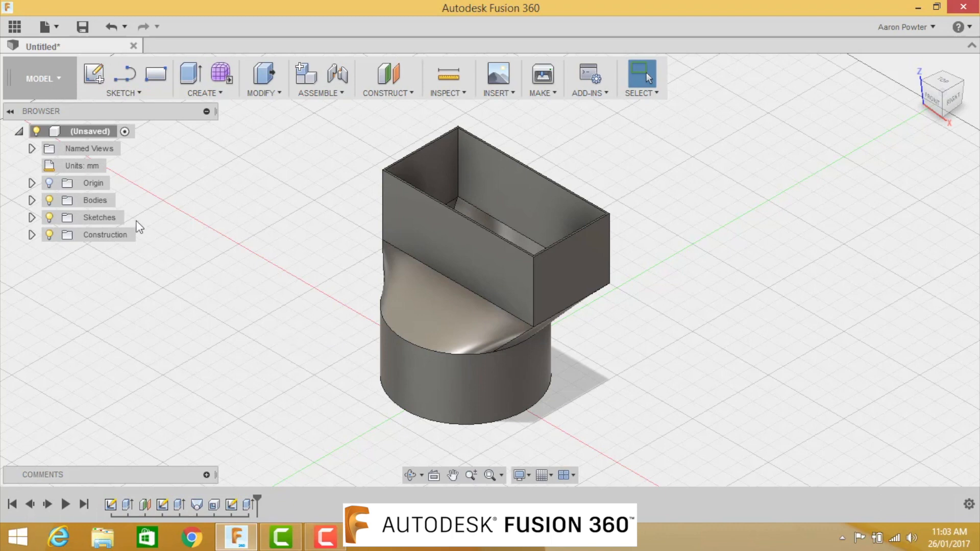
mouse_move(14, 26)
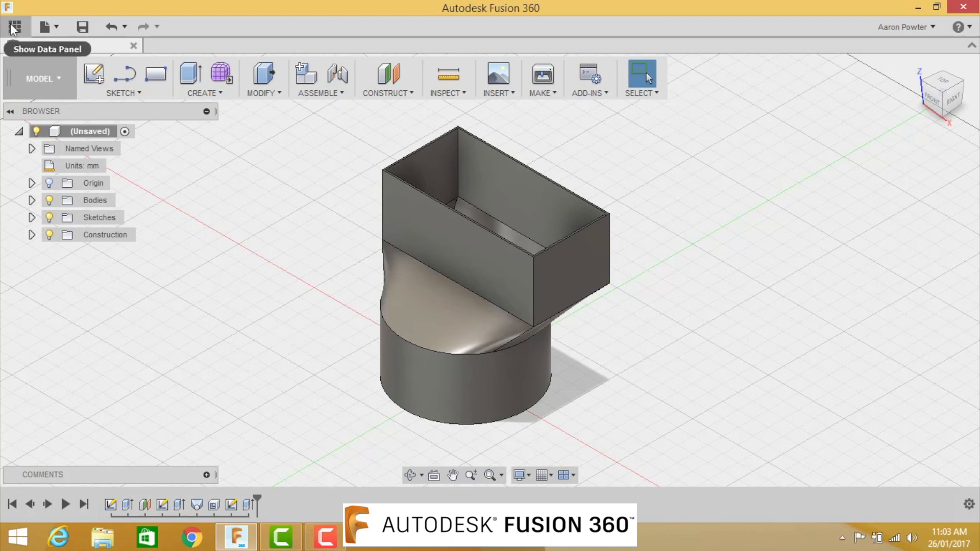
Save the design as 'Downpipe loft' (v0) inside the Fusion 360 Fortnight project.
left_click(14, 26)
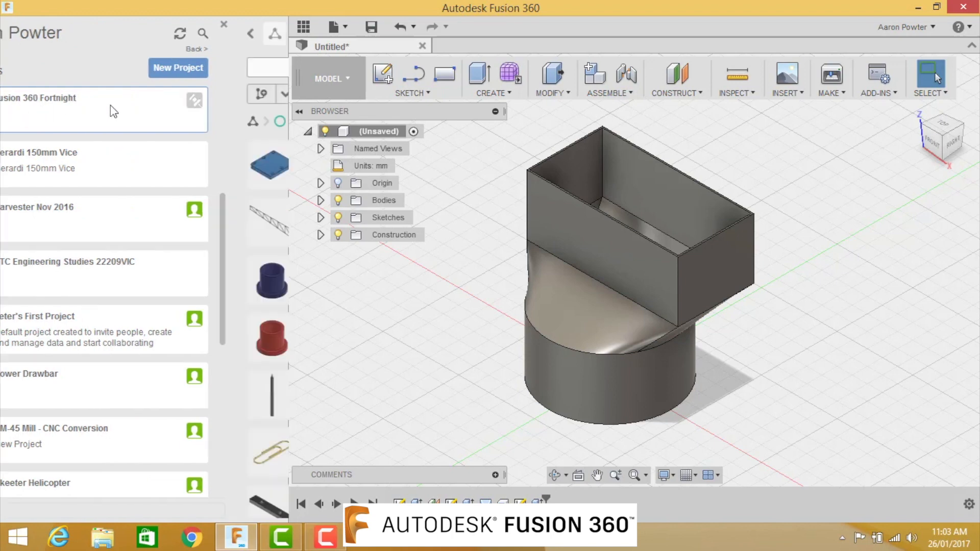
left_click(37, 98)
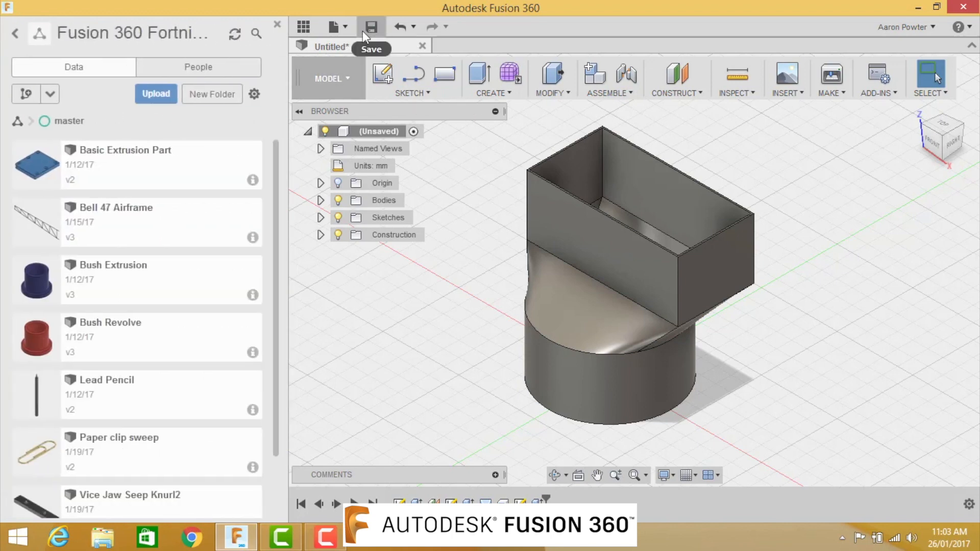
left_click(370, 26)
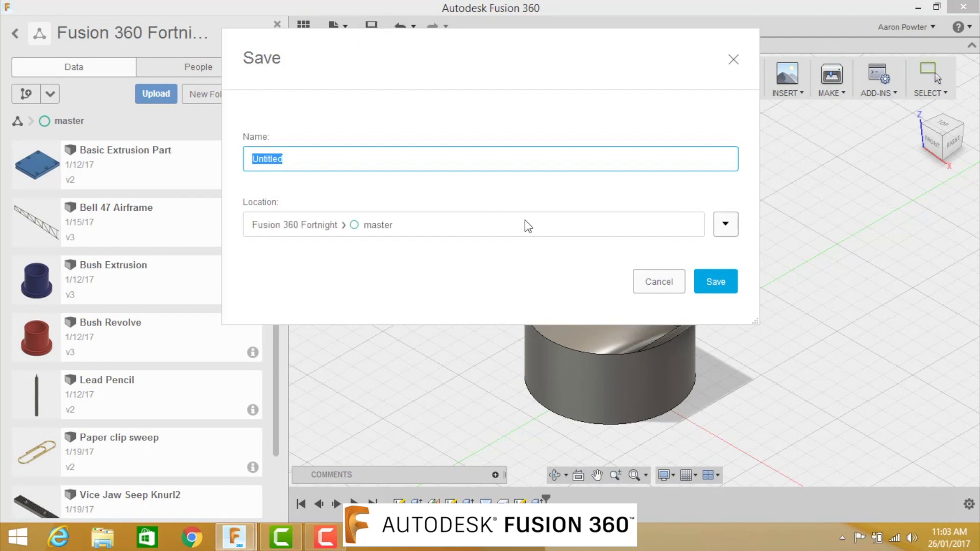
type("Downpipe loft")
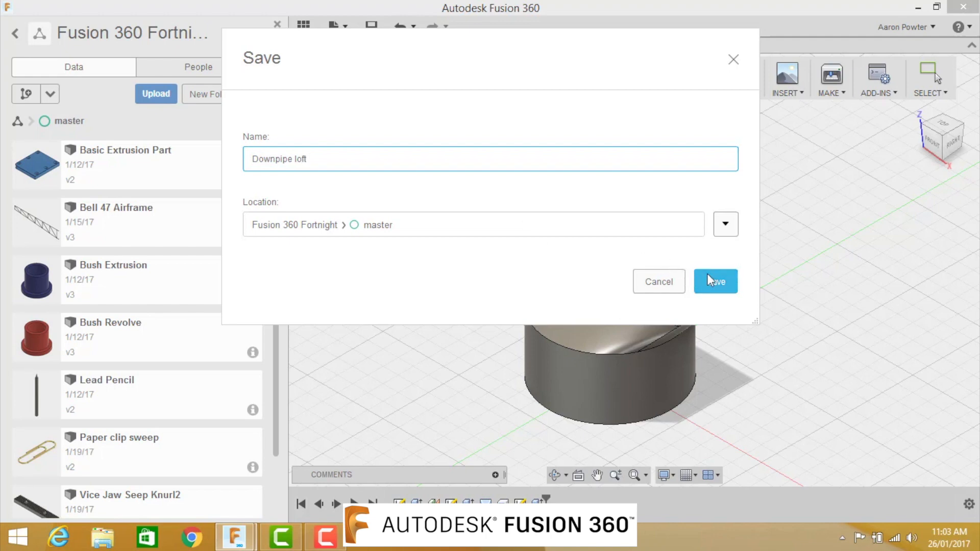
left_click(715, 281)
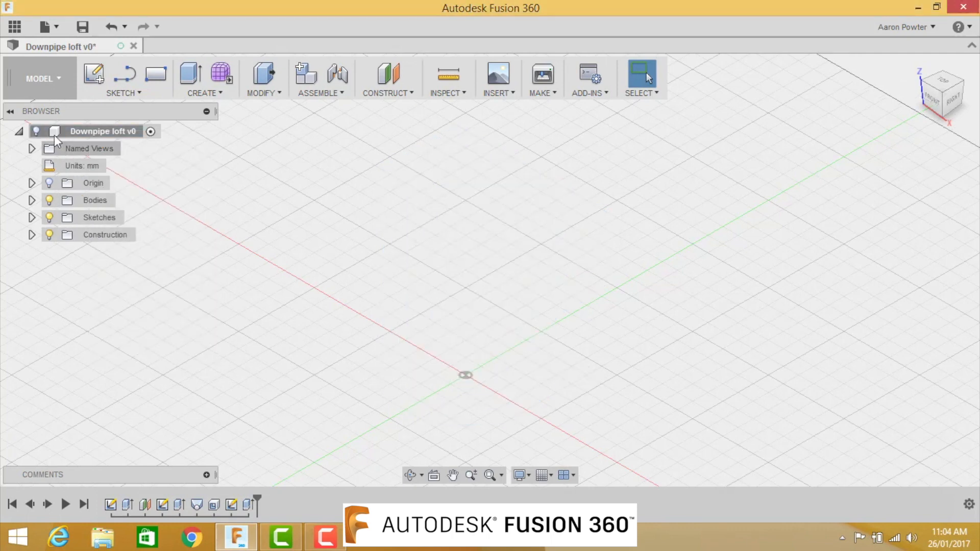
Apply the Plastic - Glossy (White) appearance to the root component.
right_click(103, 131)
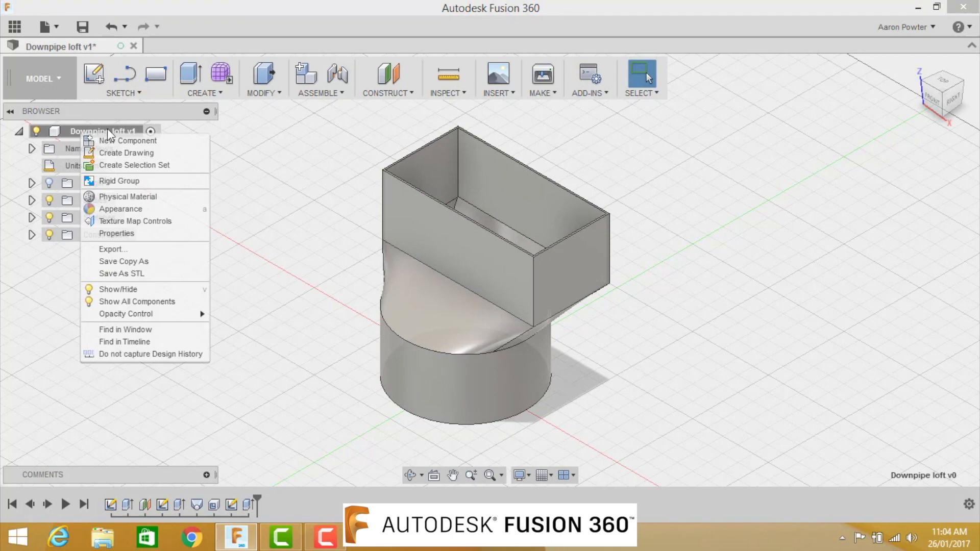
mouse_move(120, 209)
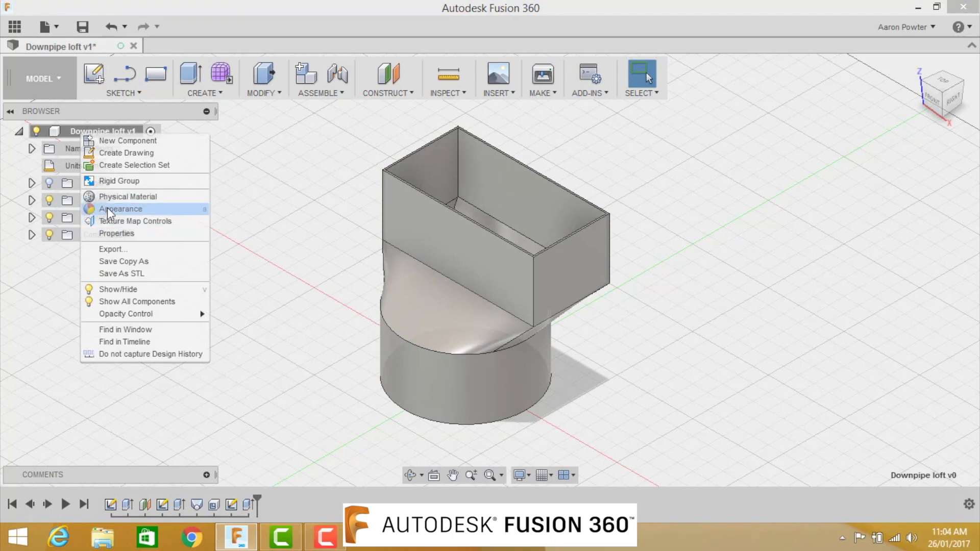
left_click(120, 209)
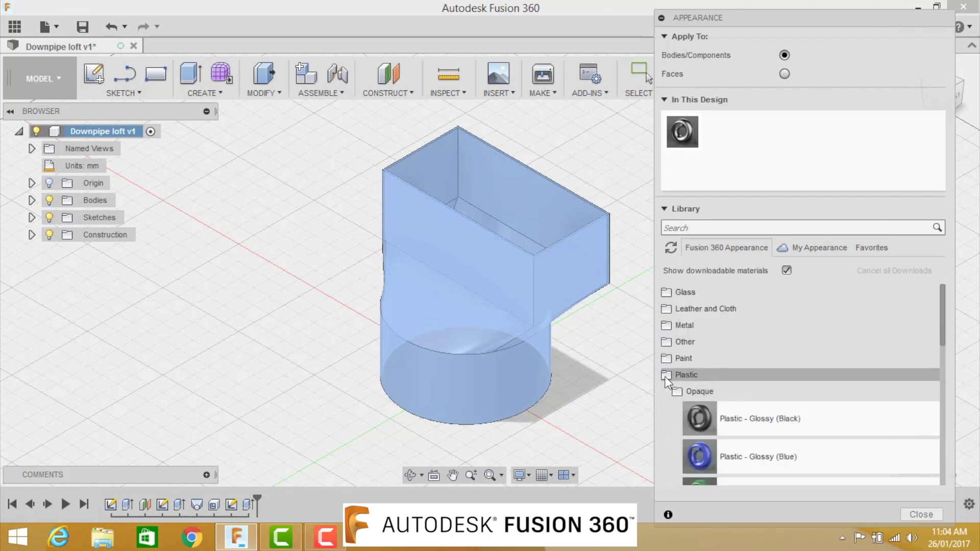
left_click(686, 375)
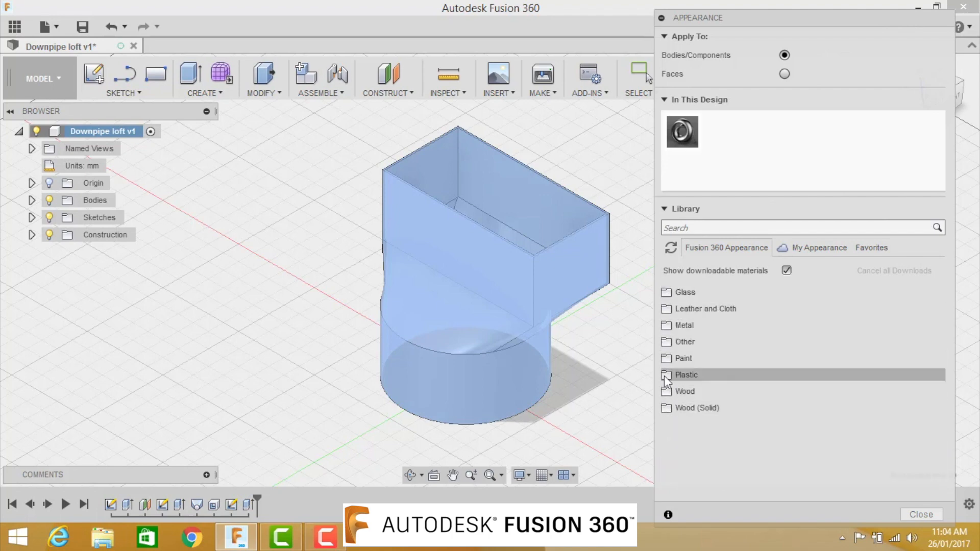
left_click(686, 374)
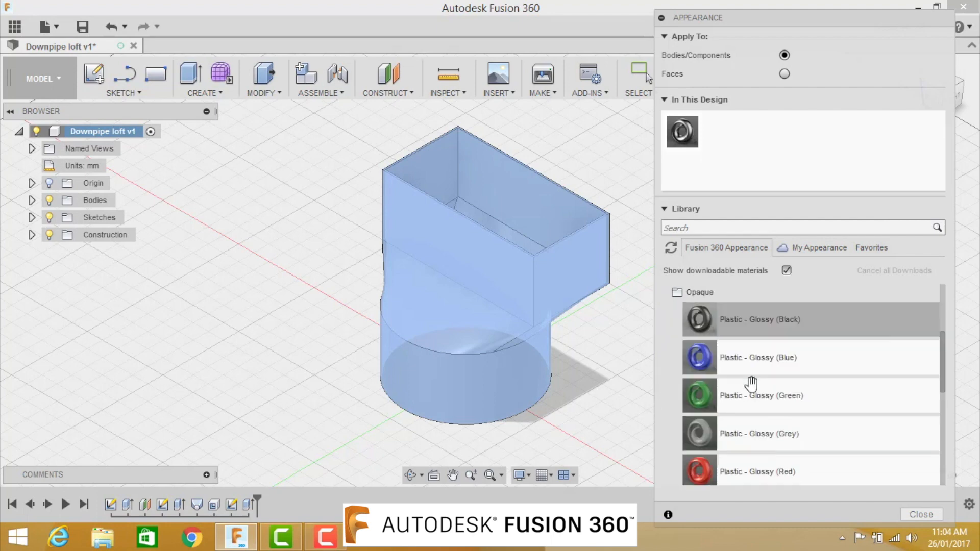
scroll("down", 3)
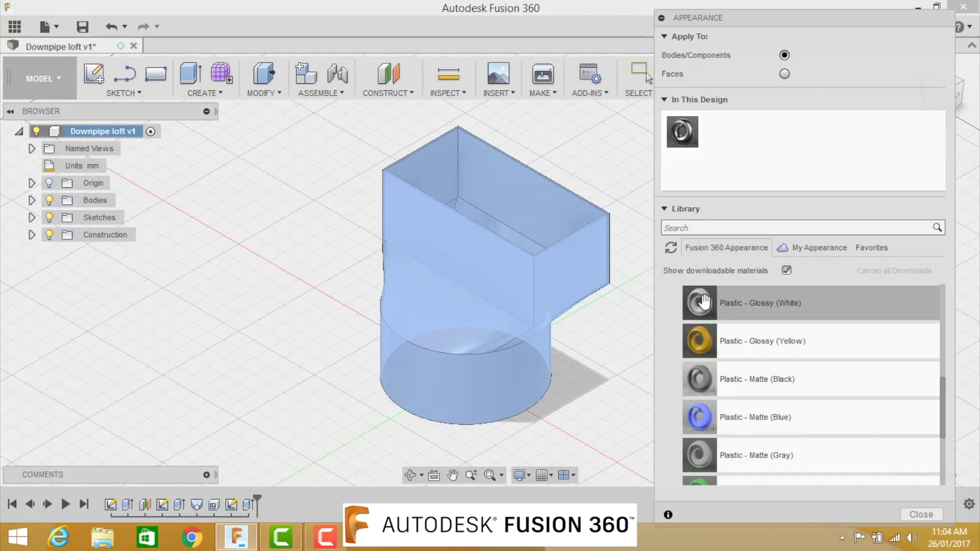
mouse_move(701, 306)
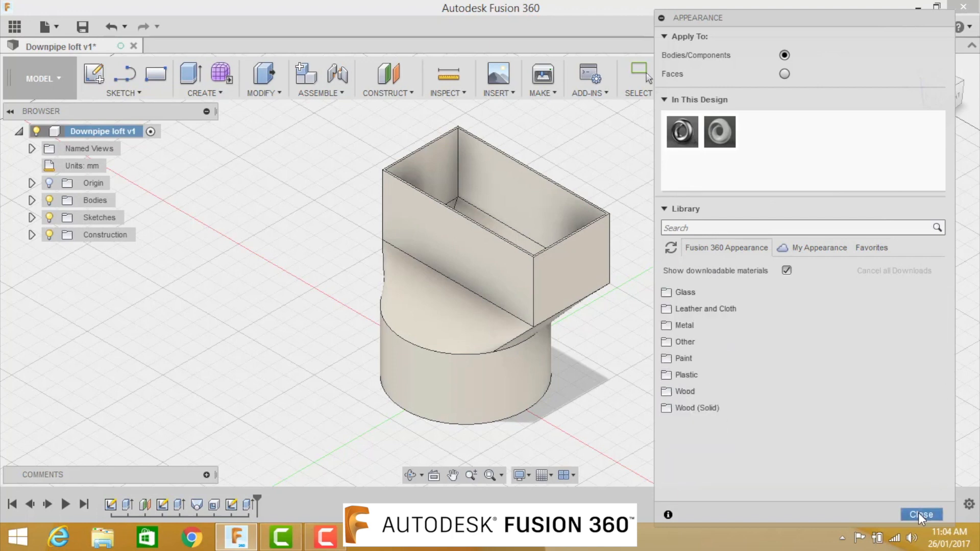
left_click(921, 514)
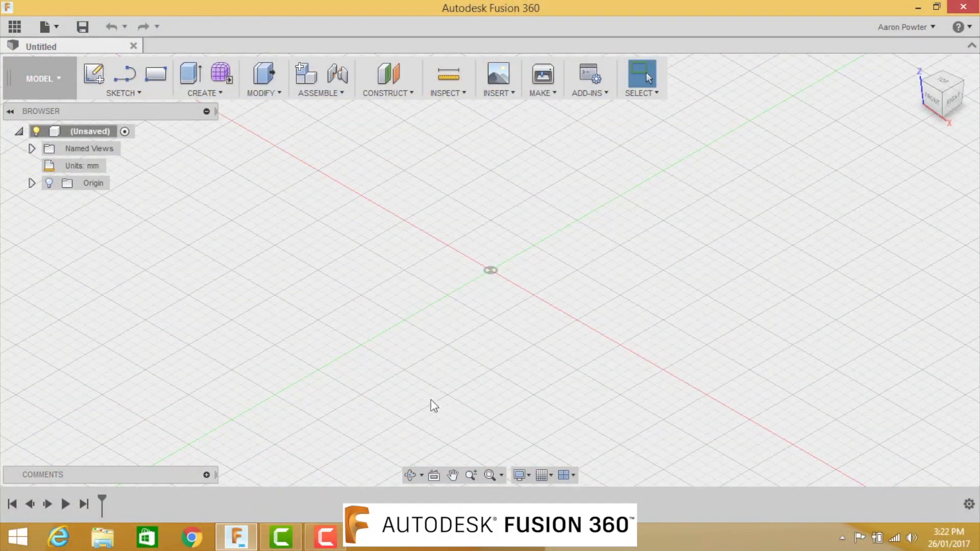
mouse_move(422, 326)
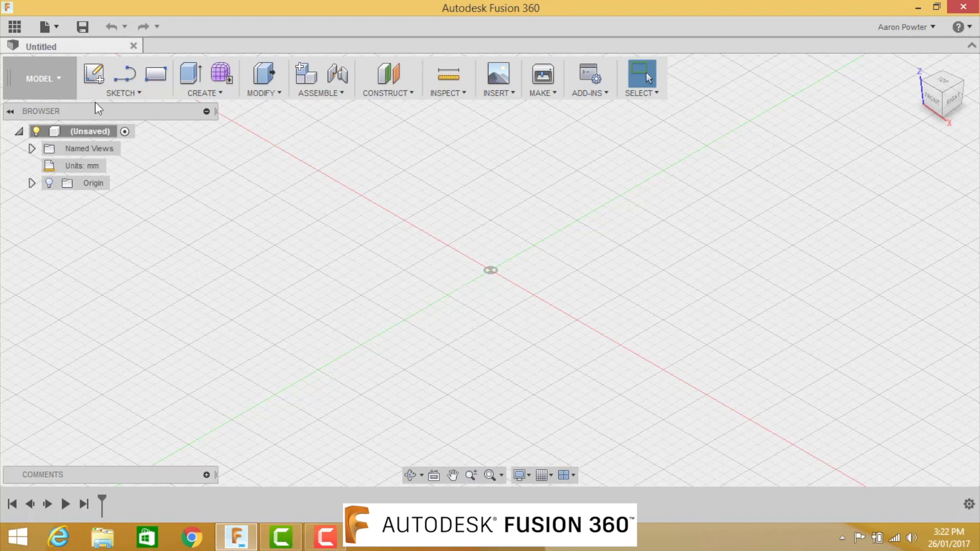
Sketch a ground ellipse, then create Plane1 offset 50 mm above its profile.
left_click(93, 73)
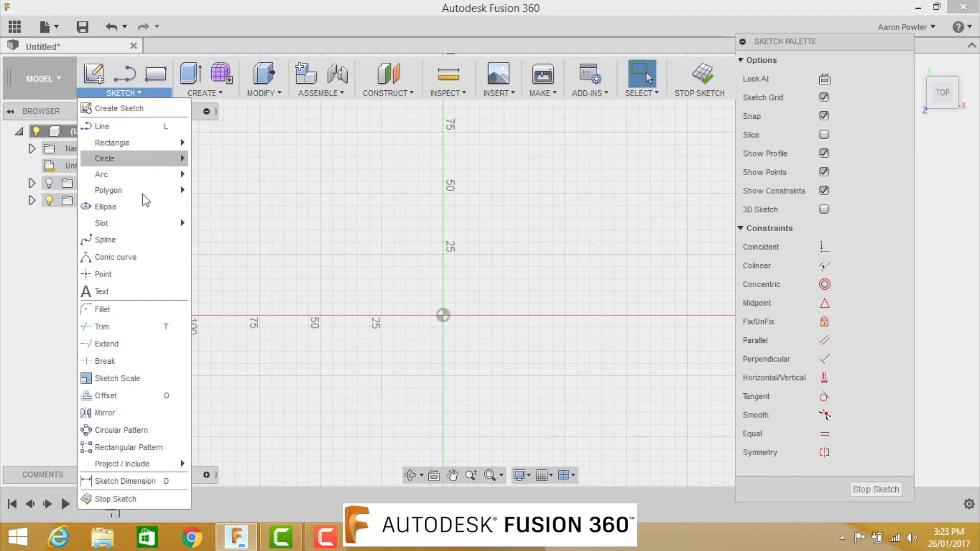
mouse_move(105, 206)
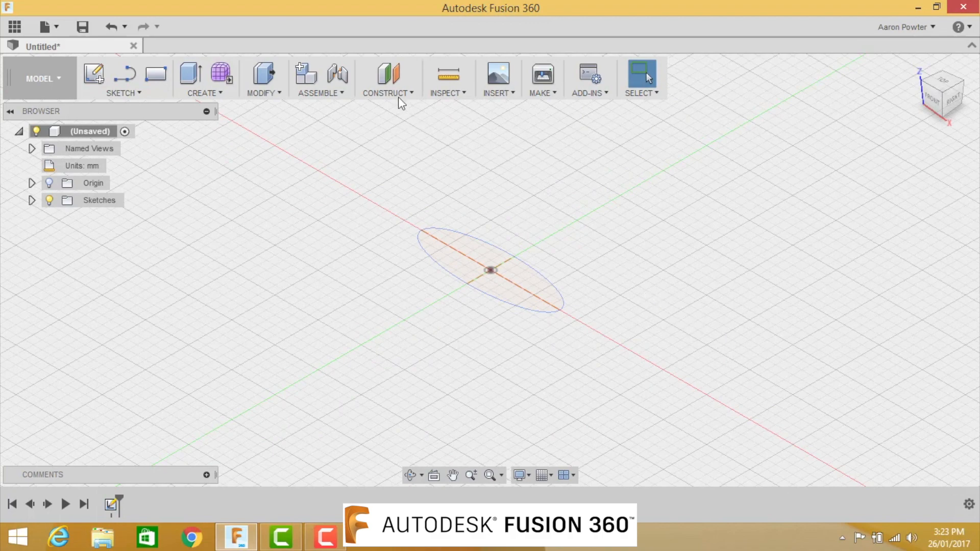
left_click(387, 75)
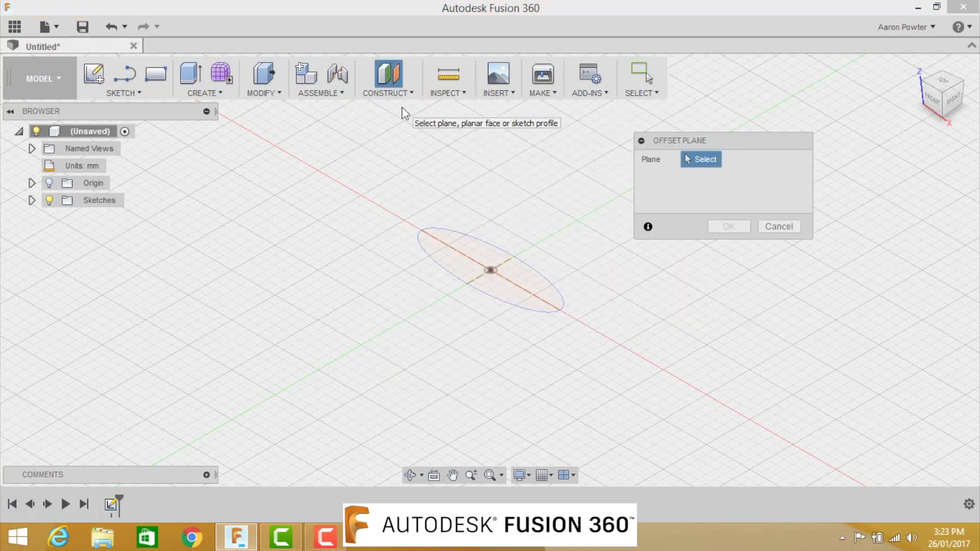
left_click(490, 270)
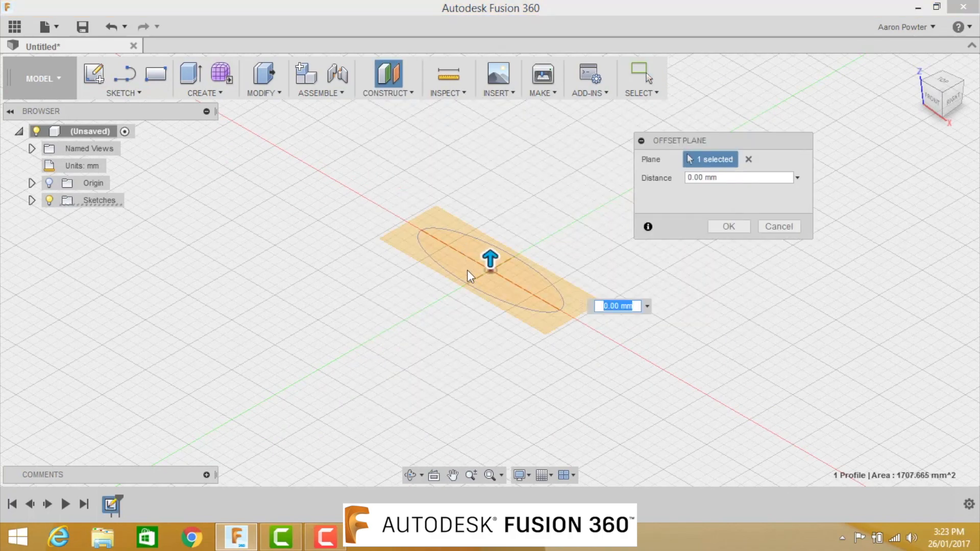
mouse_move(454, 236)
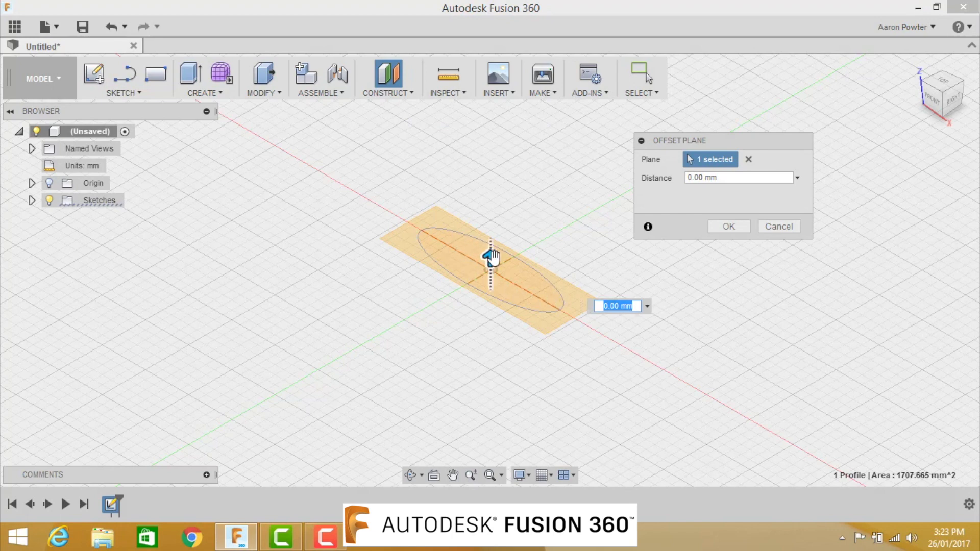
left_click_drag(490, 256, 490, 147)
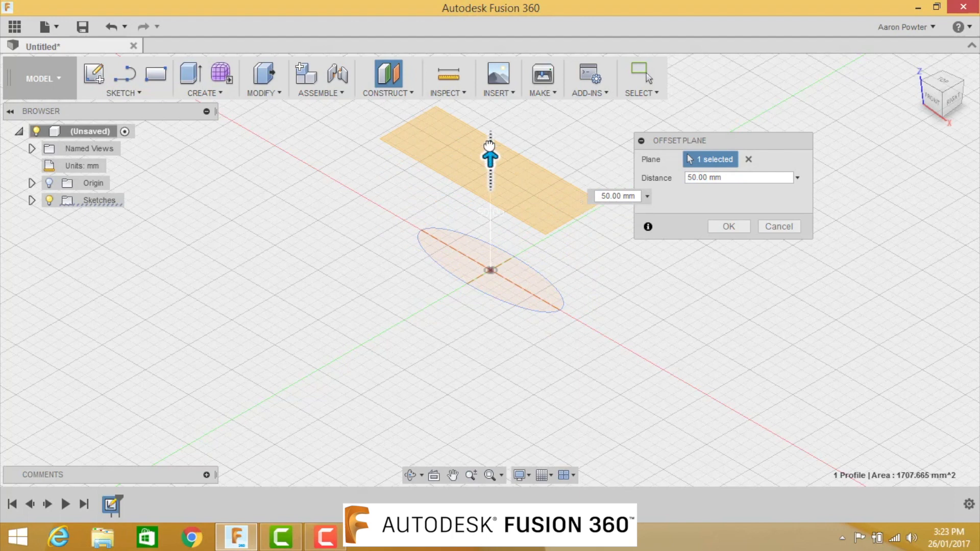
left_click(728, 226)
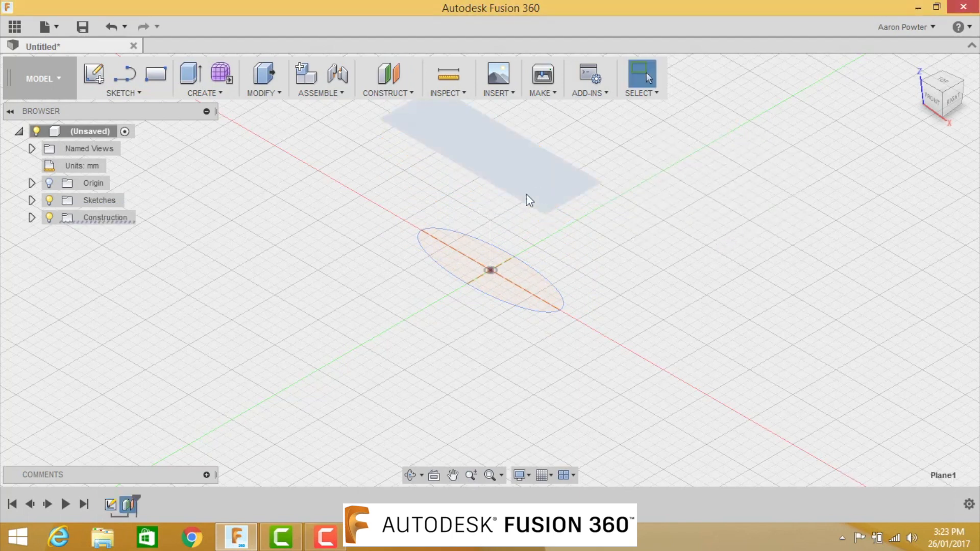
left_click(121, 77)
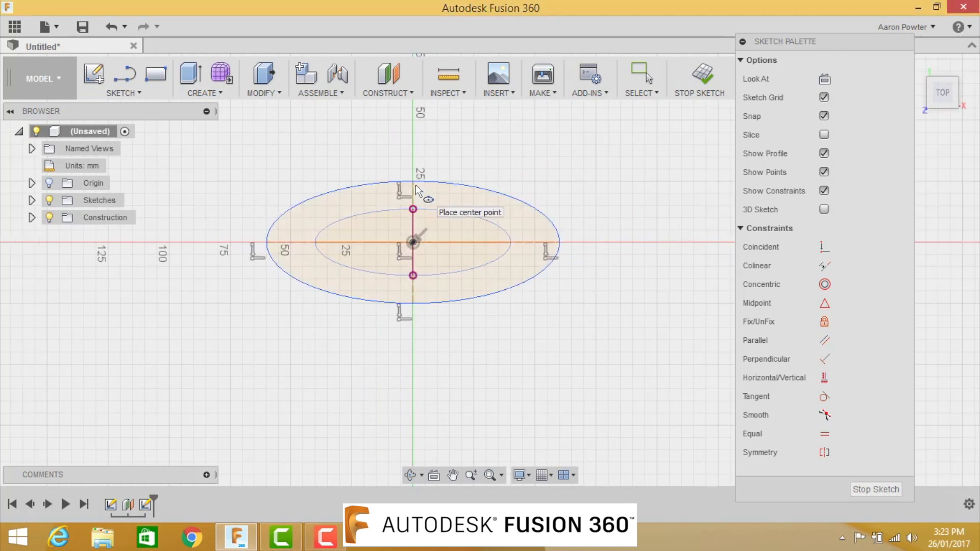
Draw a larger ellipse on Plane1, centred on the origin.
left_click(875, 489)
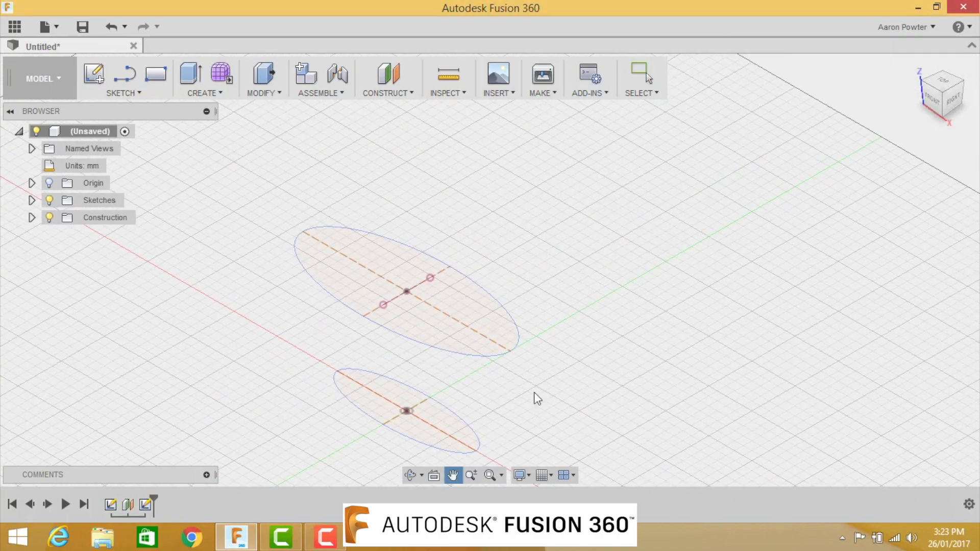
left_click(388, 78)
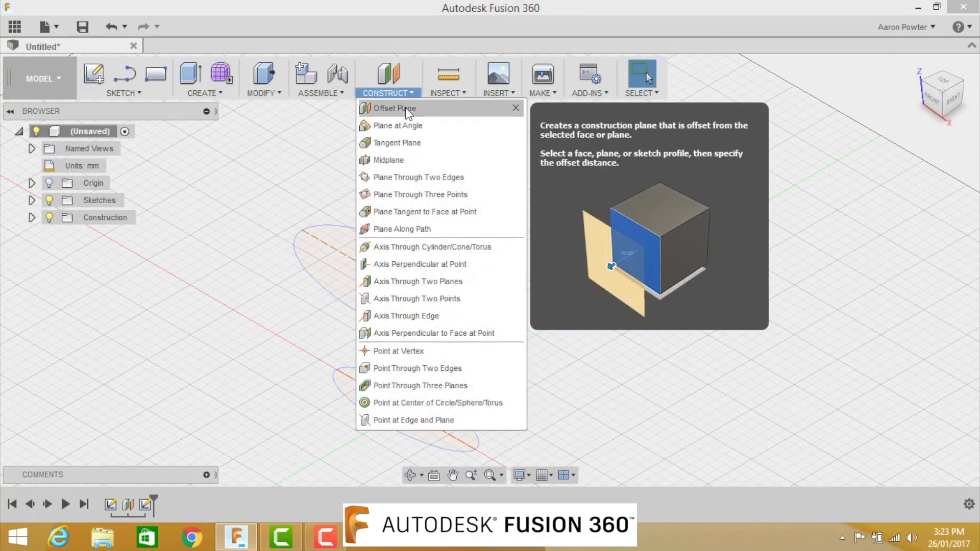
Create Plane2 offset 55 mm from the upper ellipse and start a sketch on it.
left_click(393, 108)
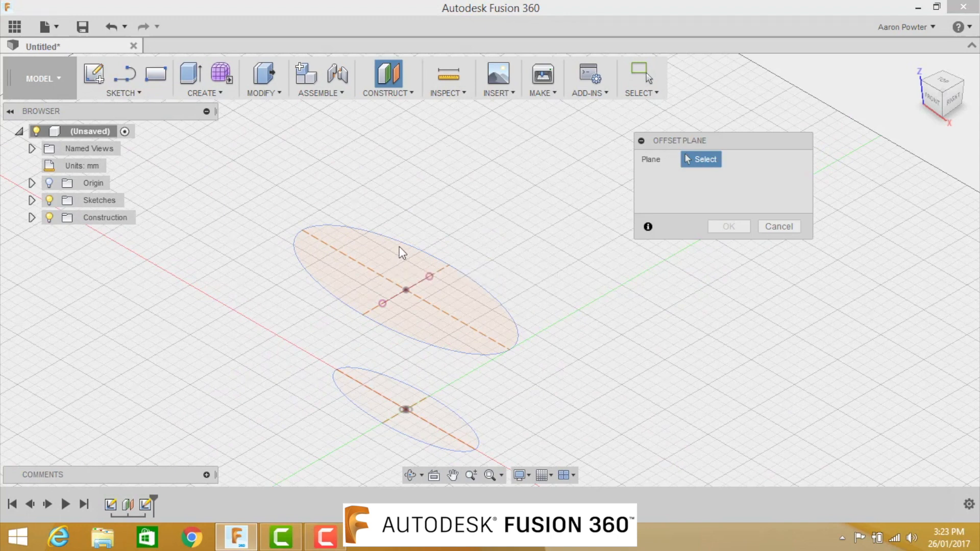
mouse_move(384, 272)
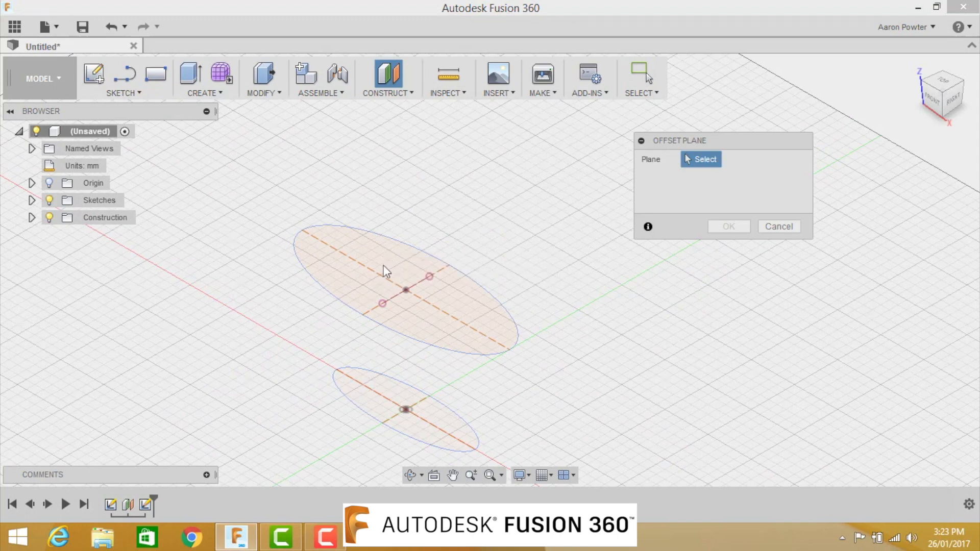
left_click(384, 272)
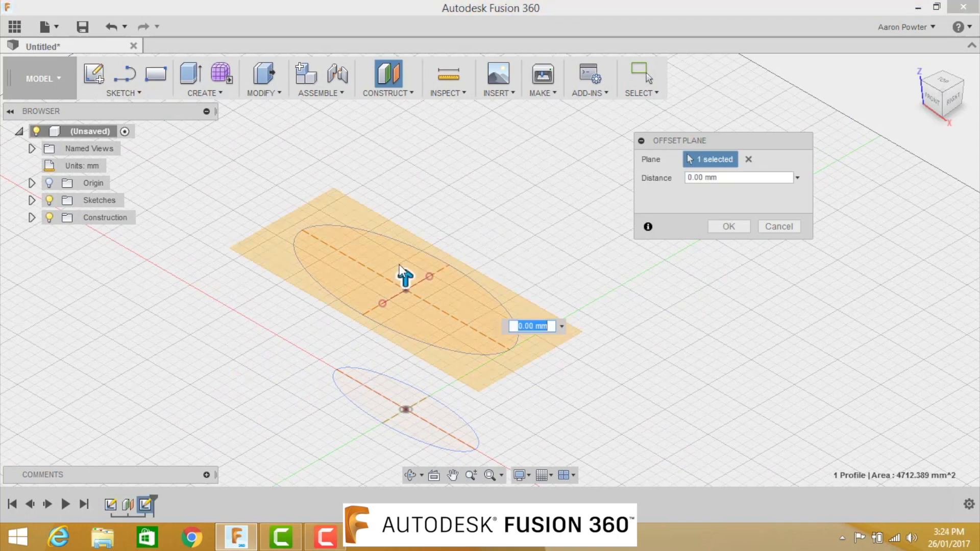
left_click_drag(405, 280, 406, 166)
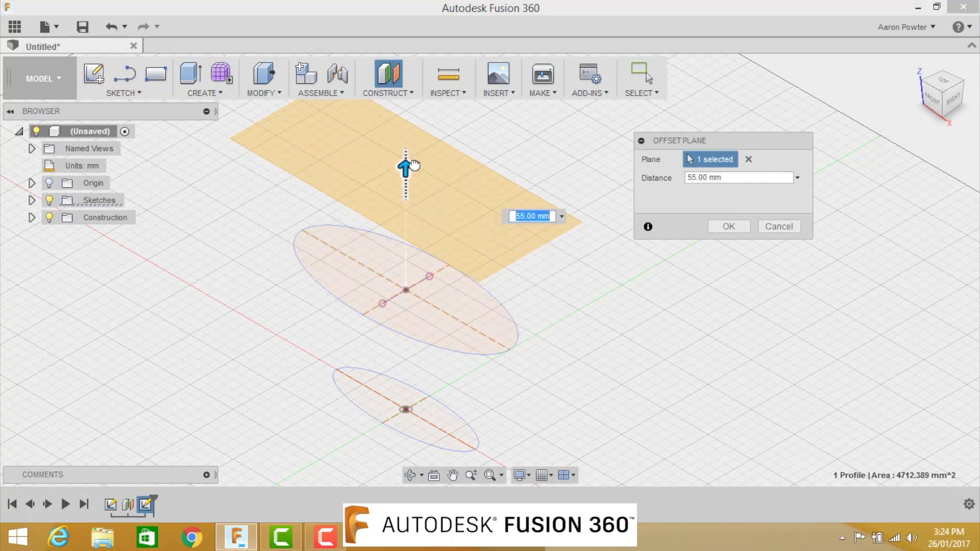
left_click(729, 227)
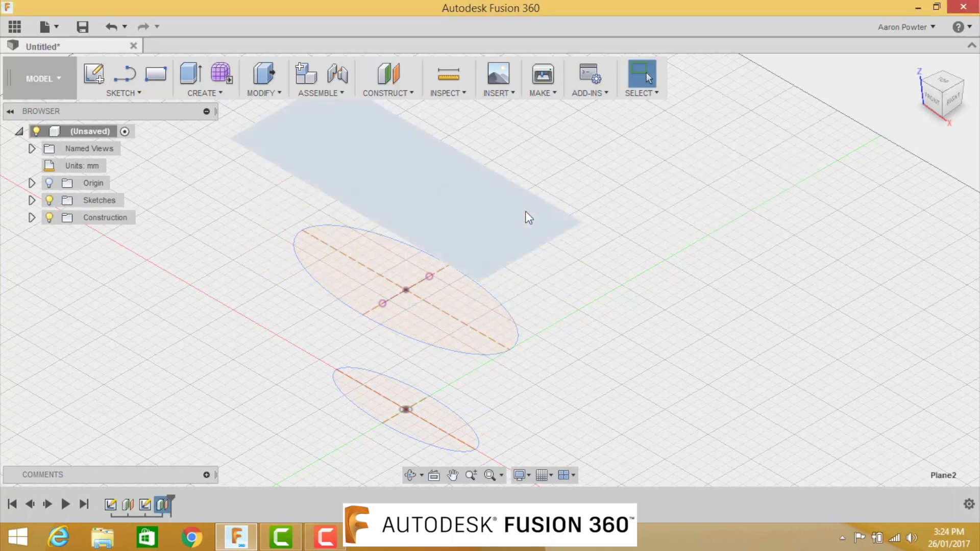
left_click(123, 92)
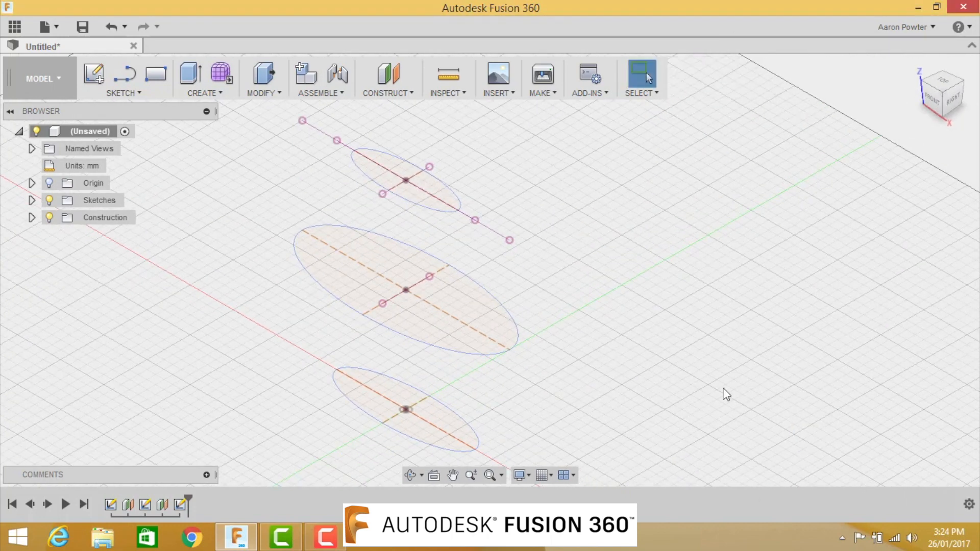
mouse_move(623, 296)
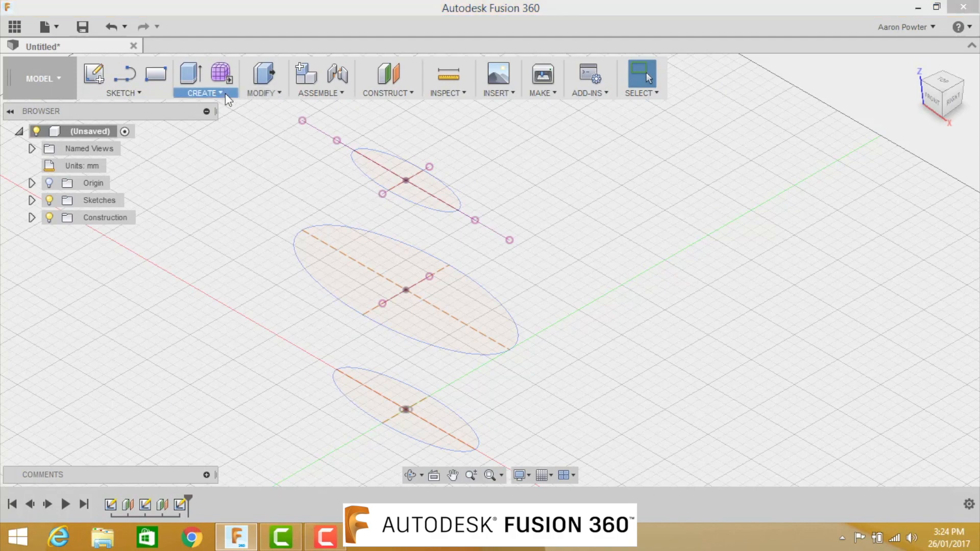
Loft through the bottom, middle and top ellipse profiles into one solid body.
left_click(203, 92)
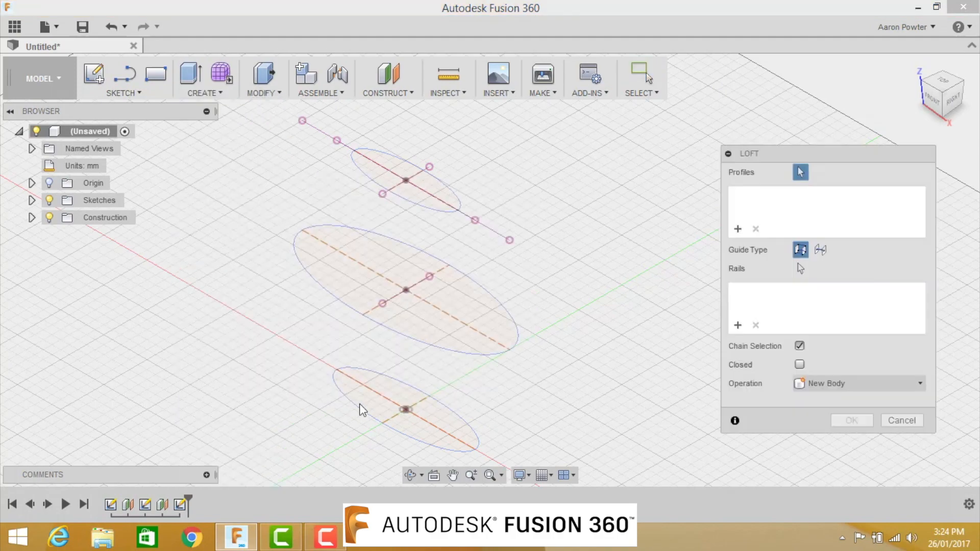
left_click(405, 409)
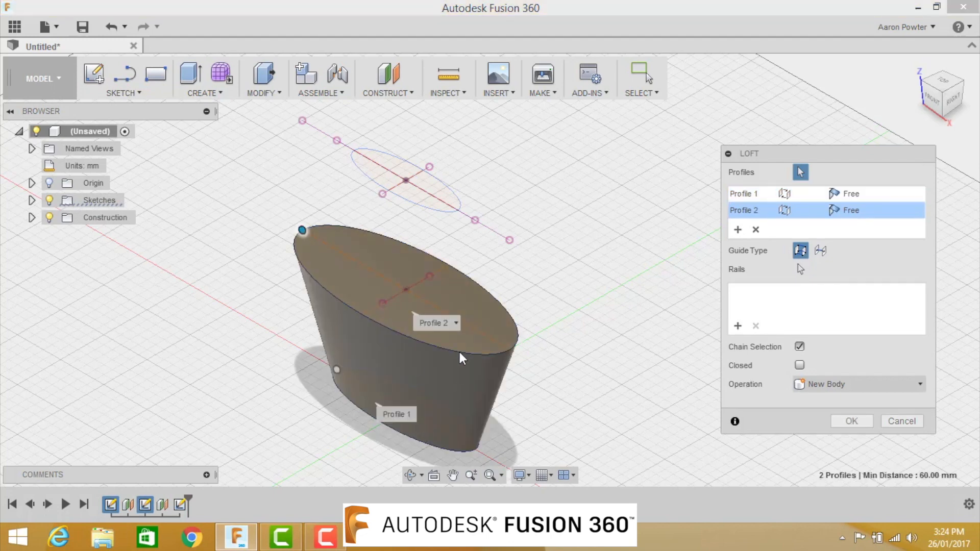
left_click(387, 191)
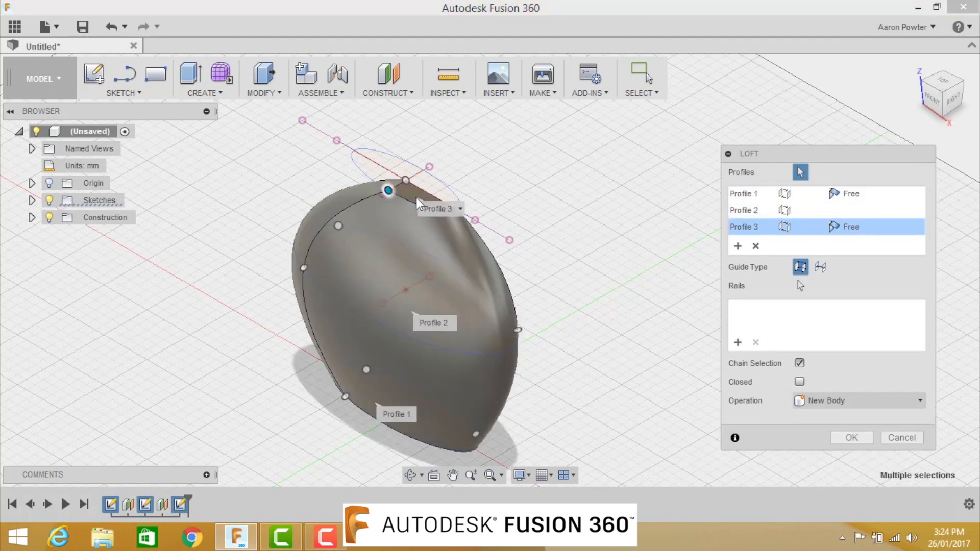
mouse_move(389, 186)
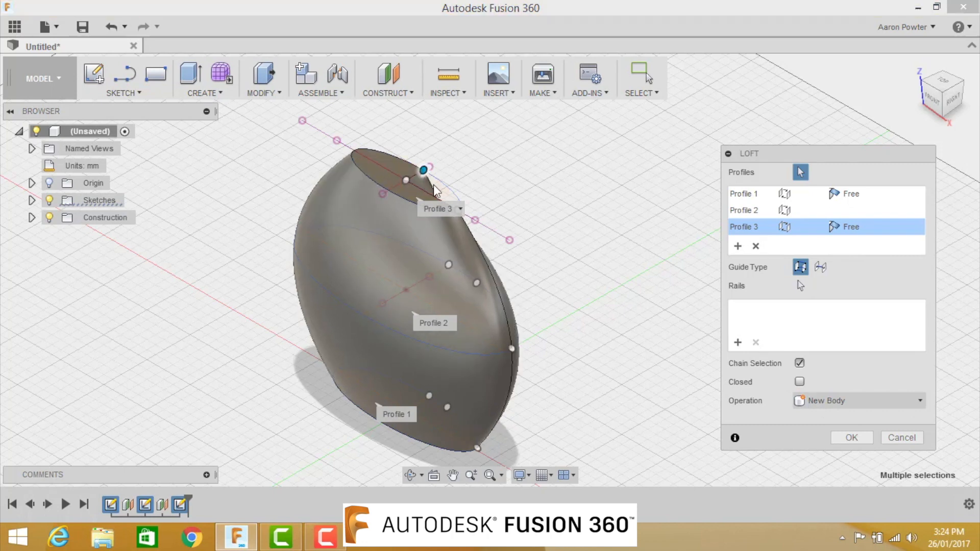
left_click(851, 438)
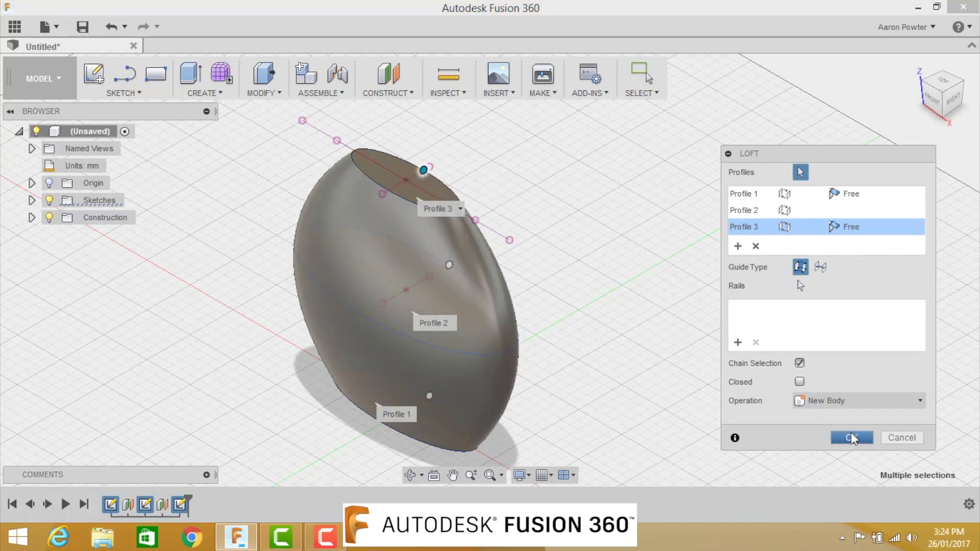
left_click(852, 437)
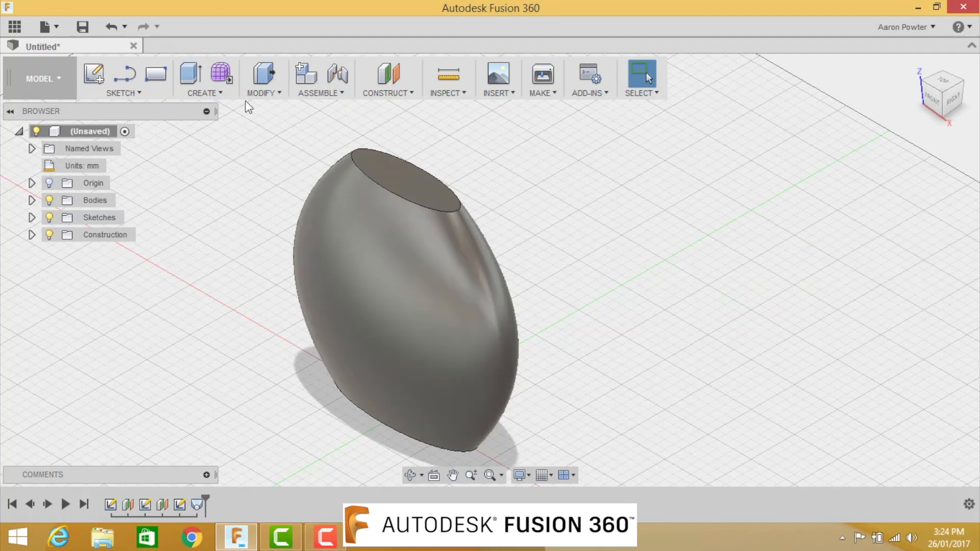
Shell the vase body open at the top, entering thickness values 2 and 1.5.
left_click(262, 78)
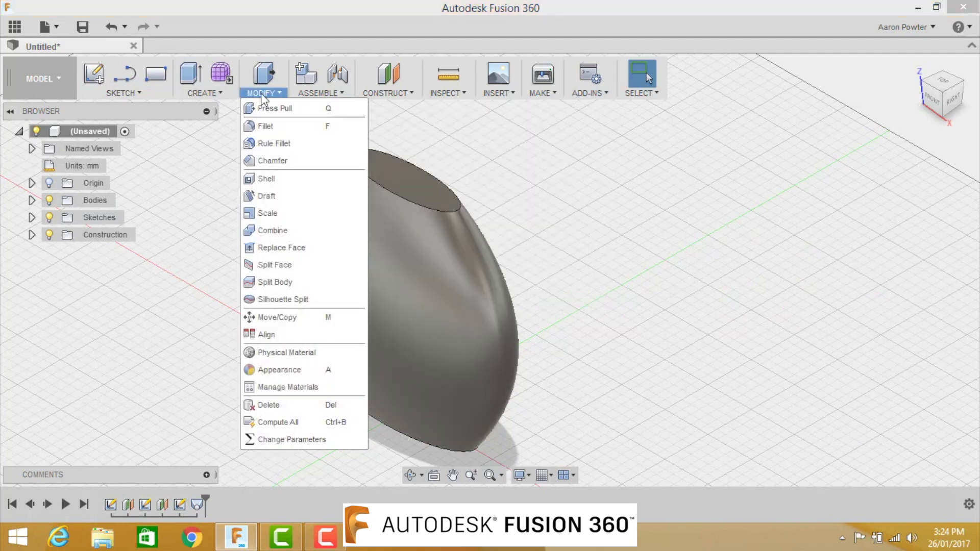
left_click(267, 178)
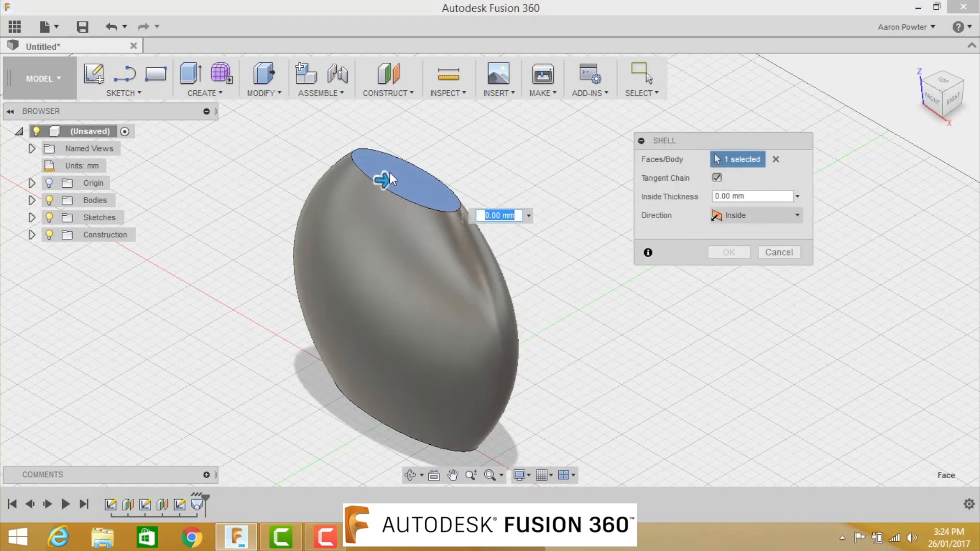
type("2")
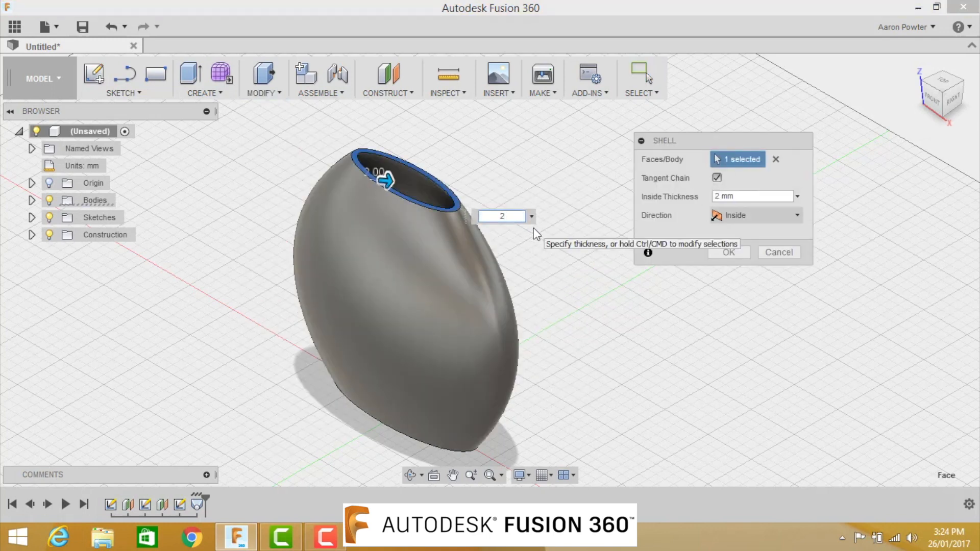
type("1.5")
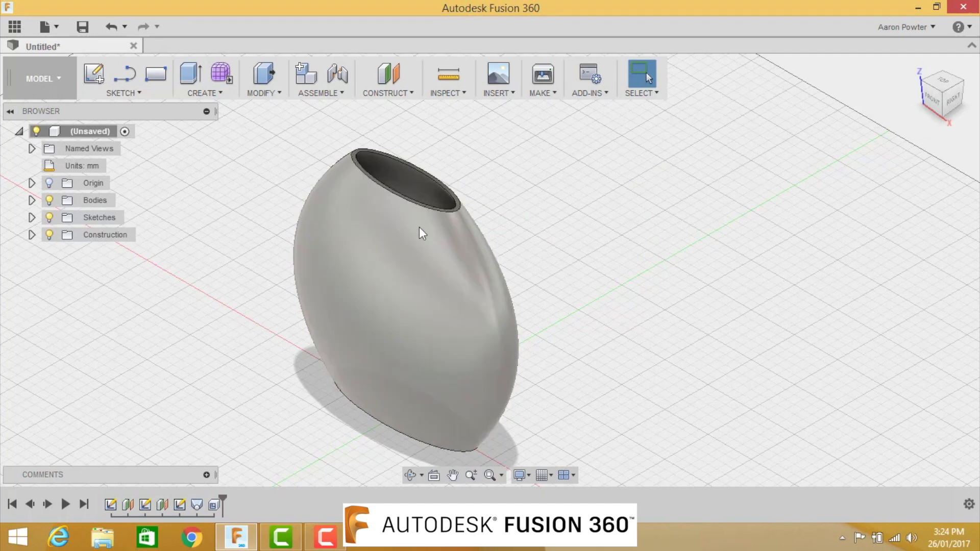
mouse_move(362, 185)
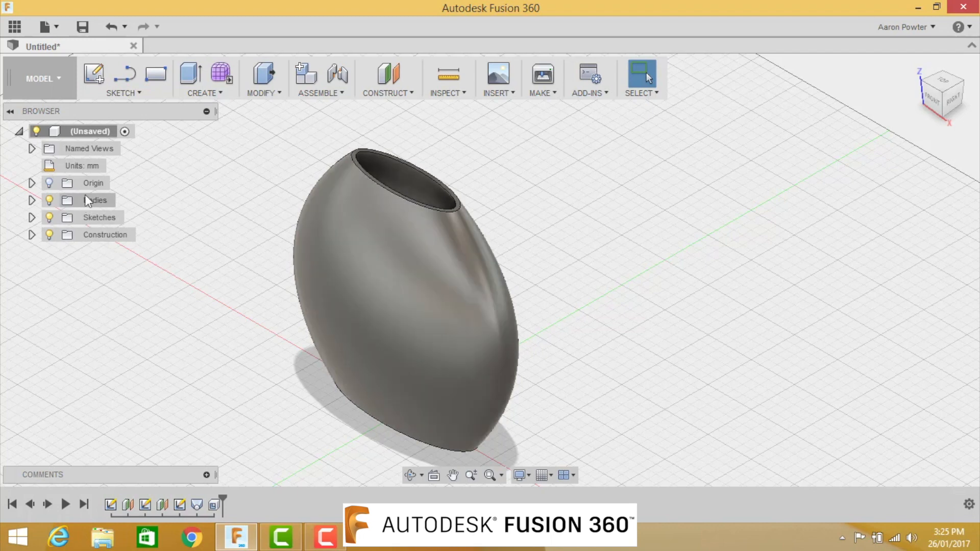
On the front plane, draw a centre-point ellipse dipping below the rim and finish the sketch.
left_click(95, 182)
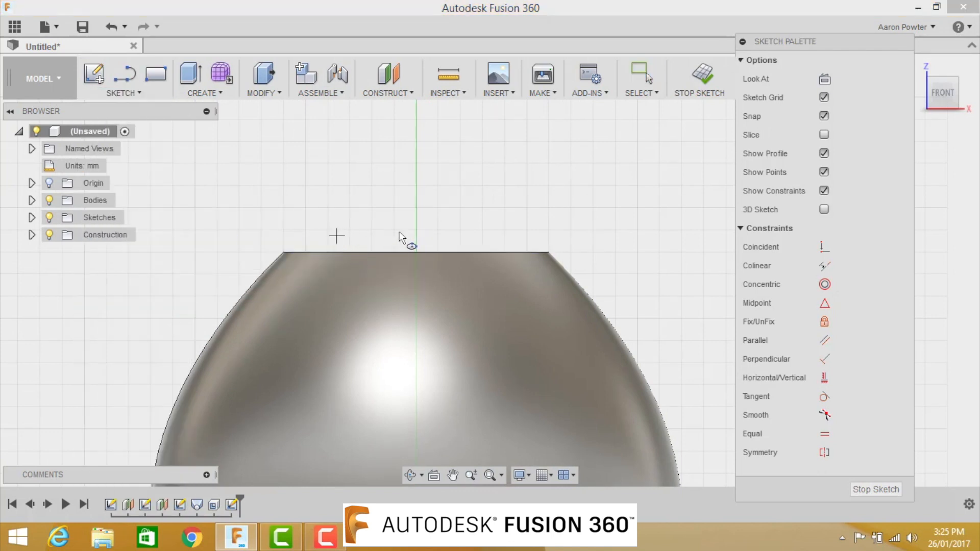
left_click_drag(336, 236, 493, 236)
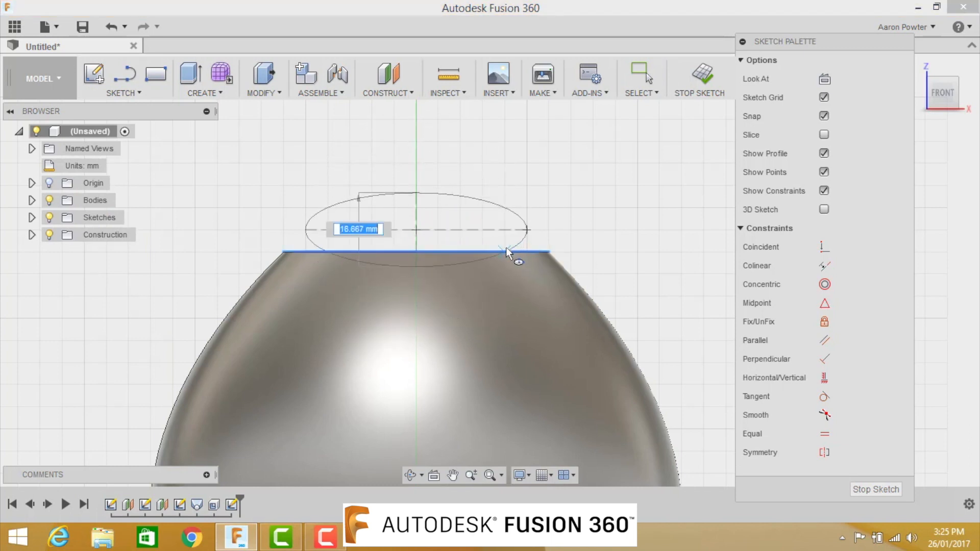
left_click_drag(506, 253, 519, 260)
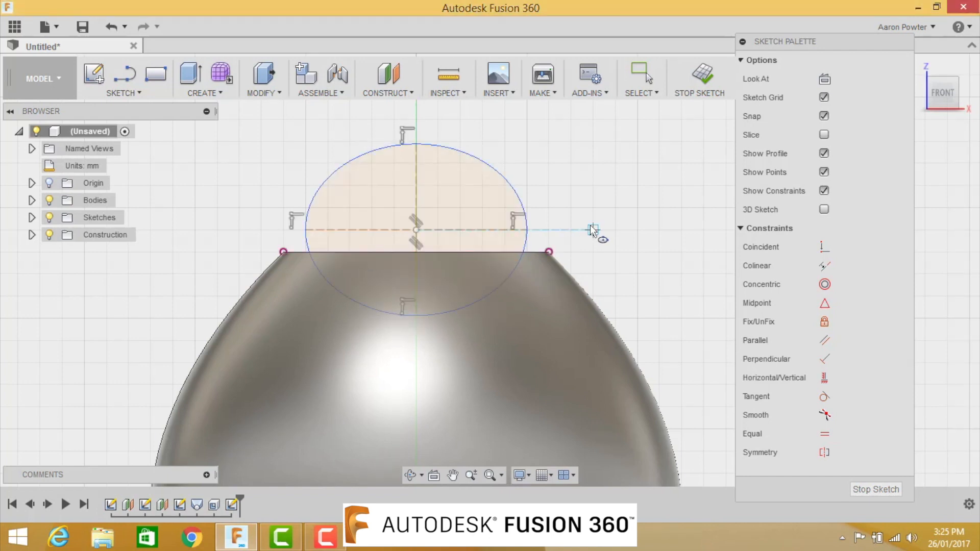
left_click(204, 78)
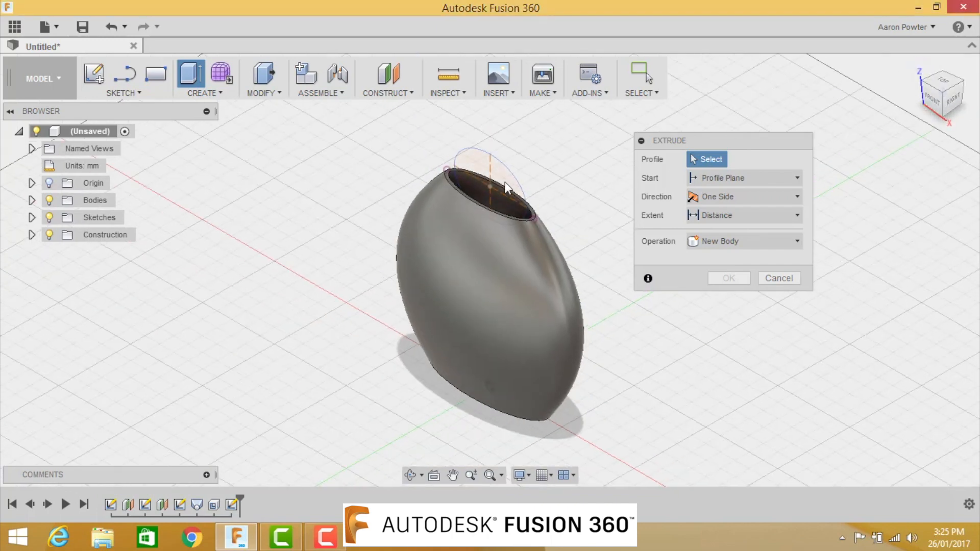
Extrude the rim ellipse as a symmetric 25 mm cut.
left_click(493, 184)
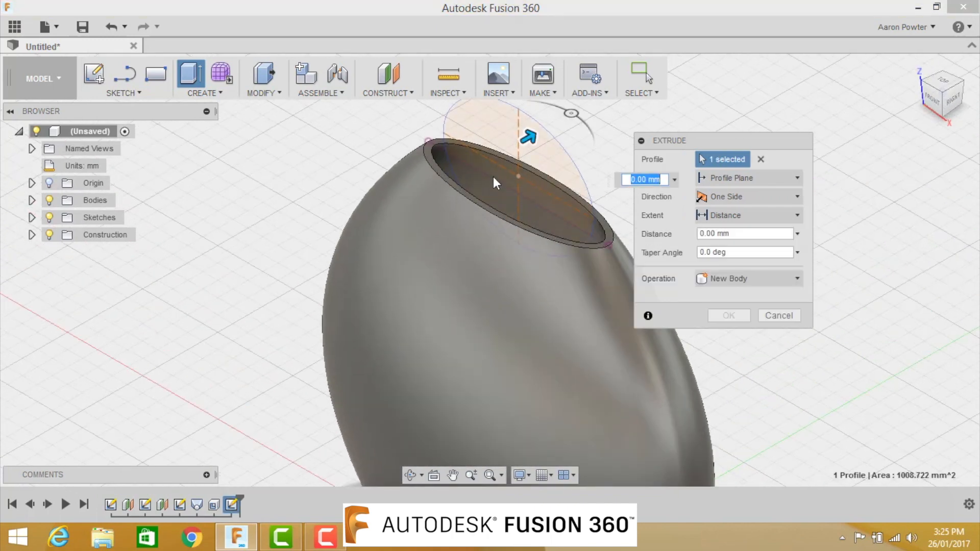
mouse_move(688, 209)
type("10")
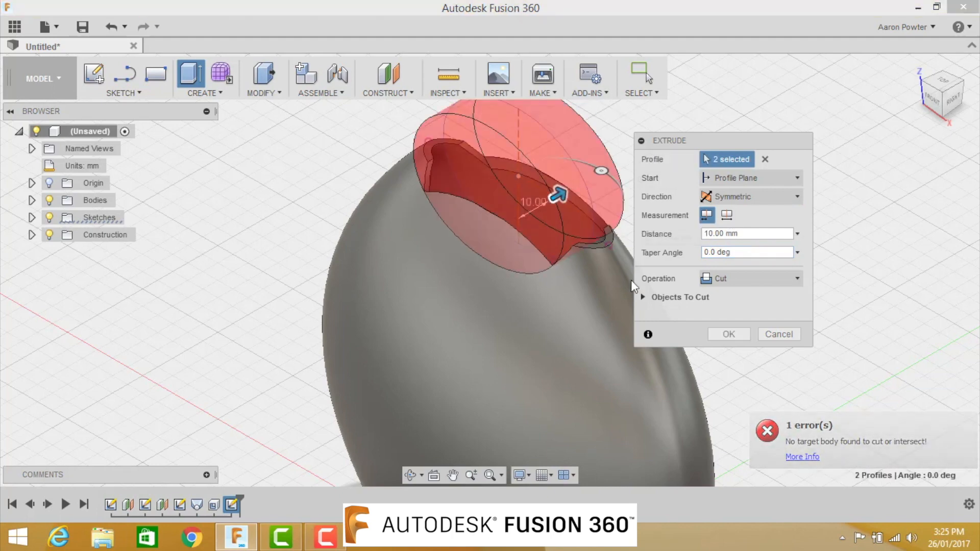
left_click_drag(557, 198, 603, 168)
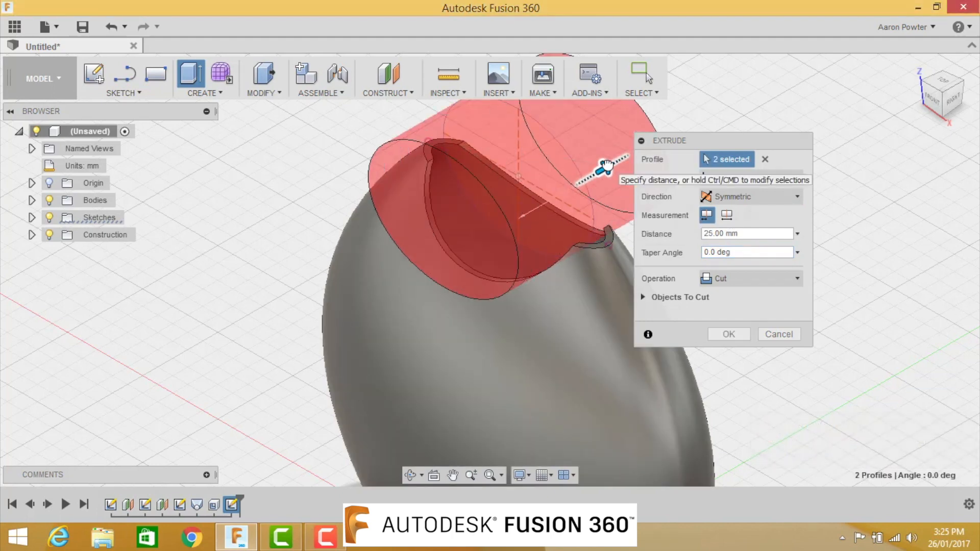
left_click(727, 334)
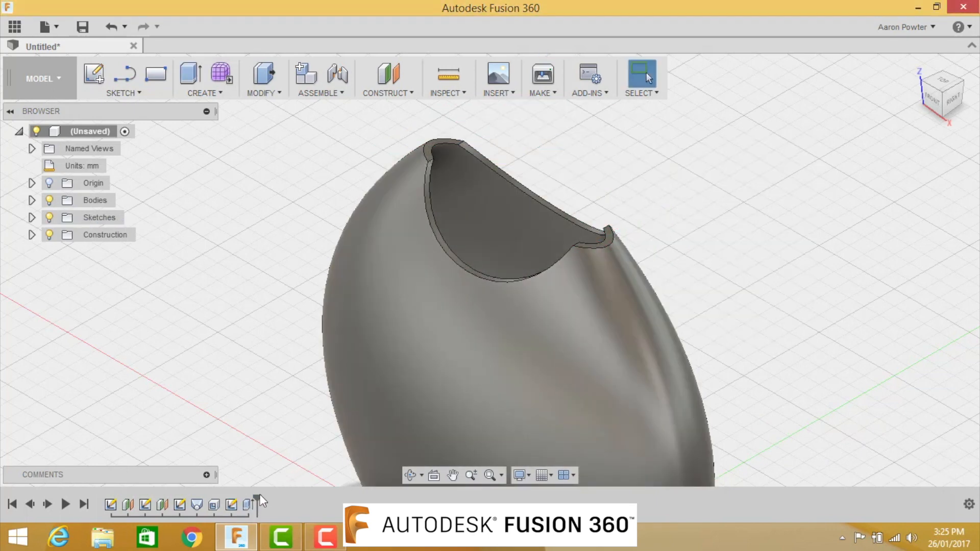
left_click(231, 504)
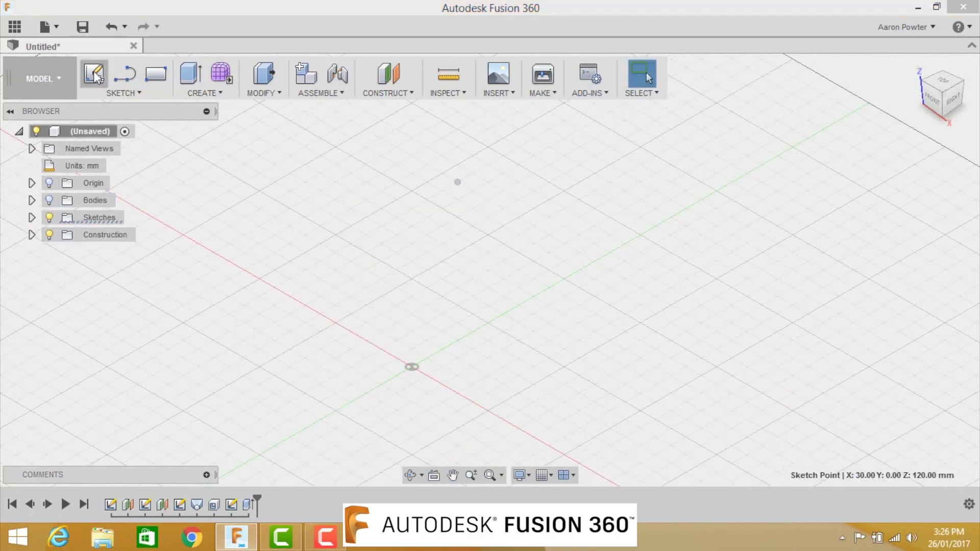
Start a front-plane sketch and draw zigzag teeth lines across the bite.
left_click(93, 73)
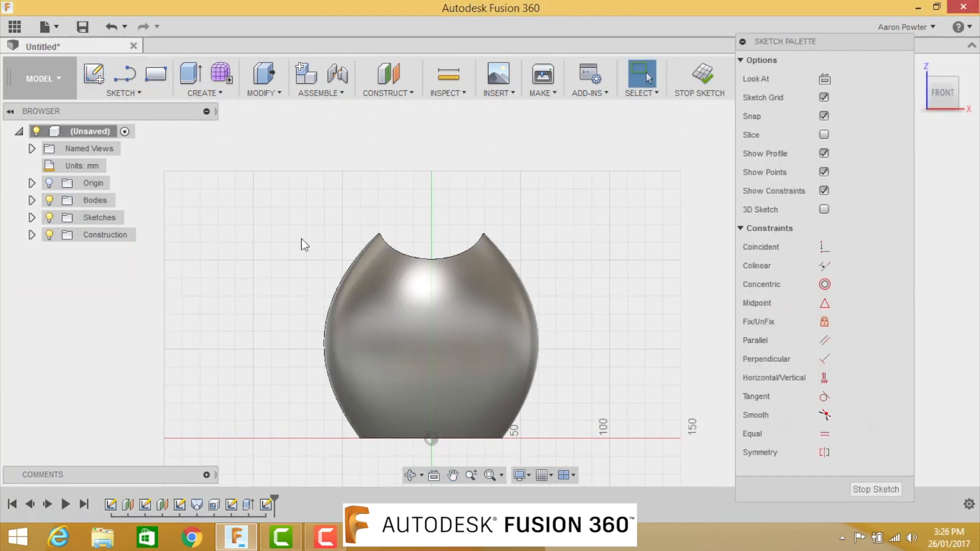
left_click(124, 74)
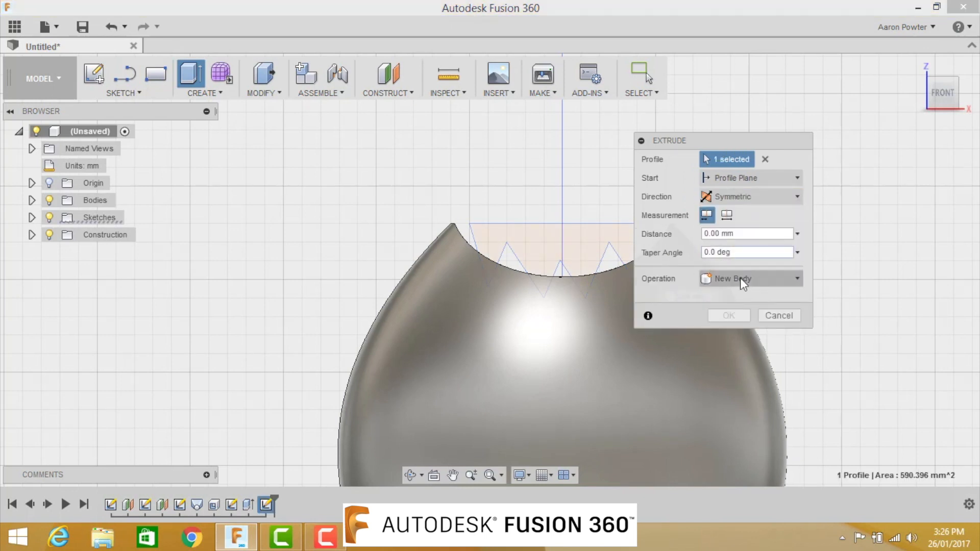
Switch the symmetric teeth extrusion's operation to Cut.
left_click(750, 278)
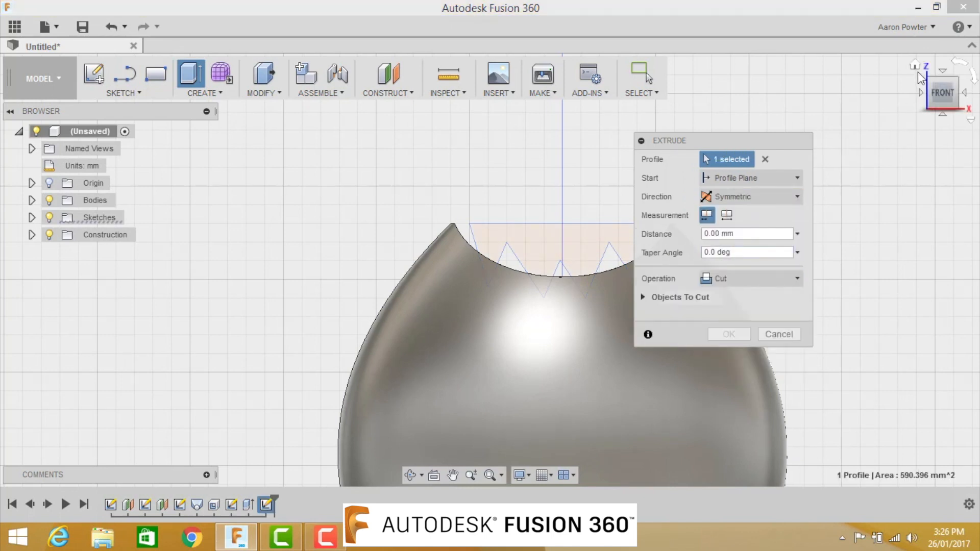